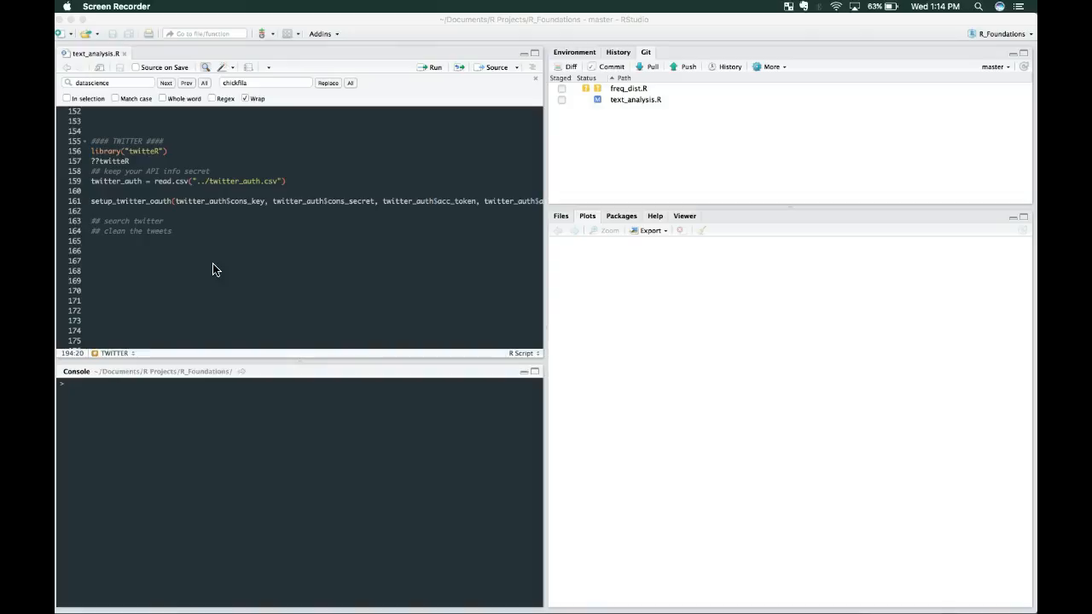
# Look over the searchTwitter lines, then run setup_twitter_oauth with the stored API credentials.
pyautogui.click(98, 156)
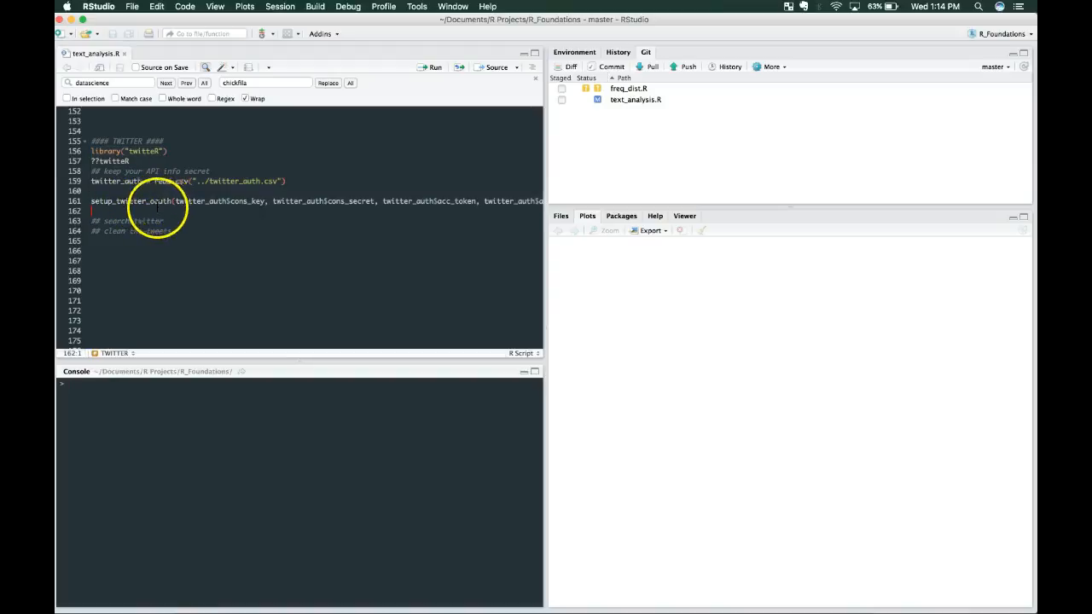
pyautogui.scroll(-3)
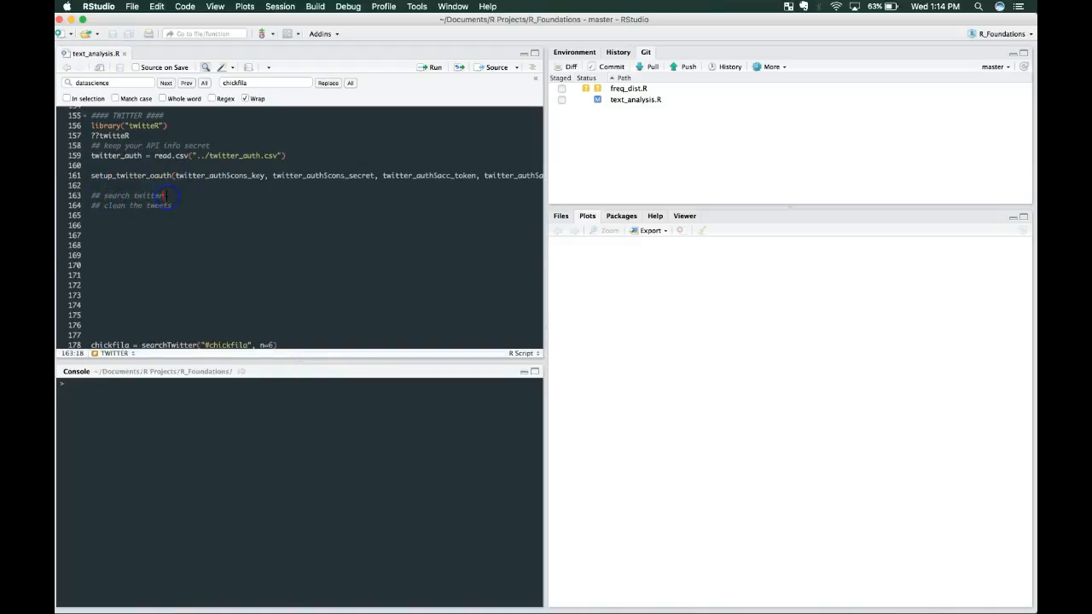
pyautogui.click(151, 205)
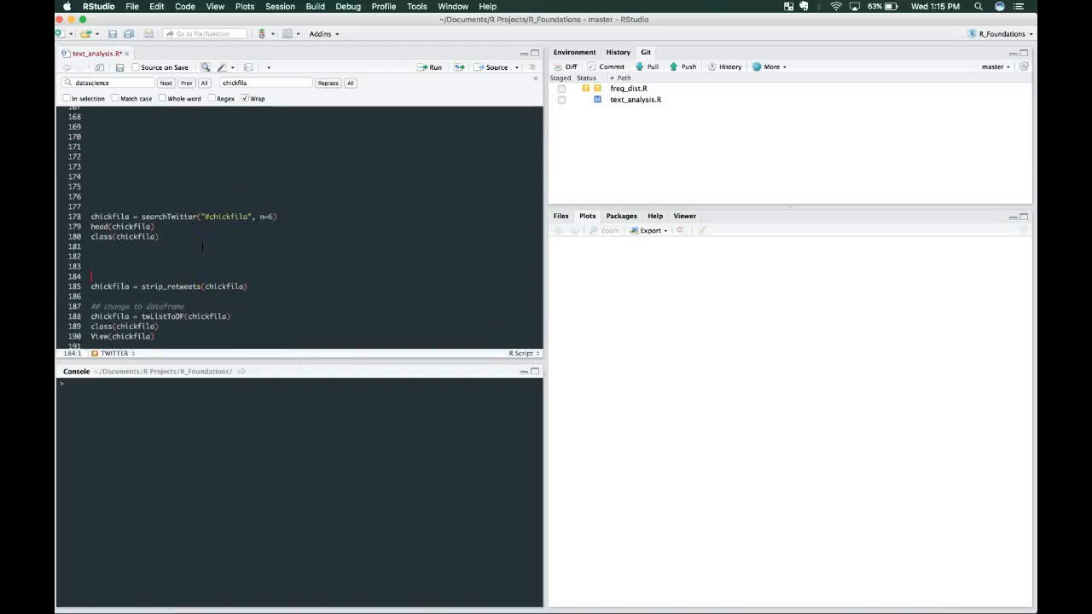
pyautogui.click(281, 174)
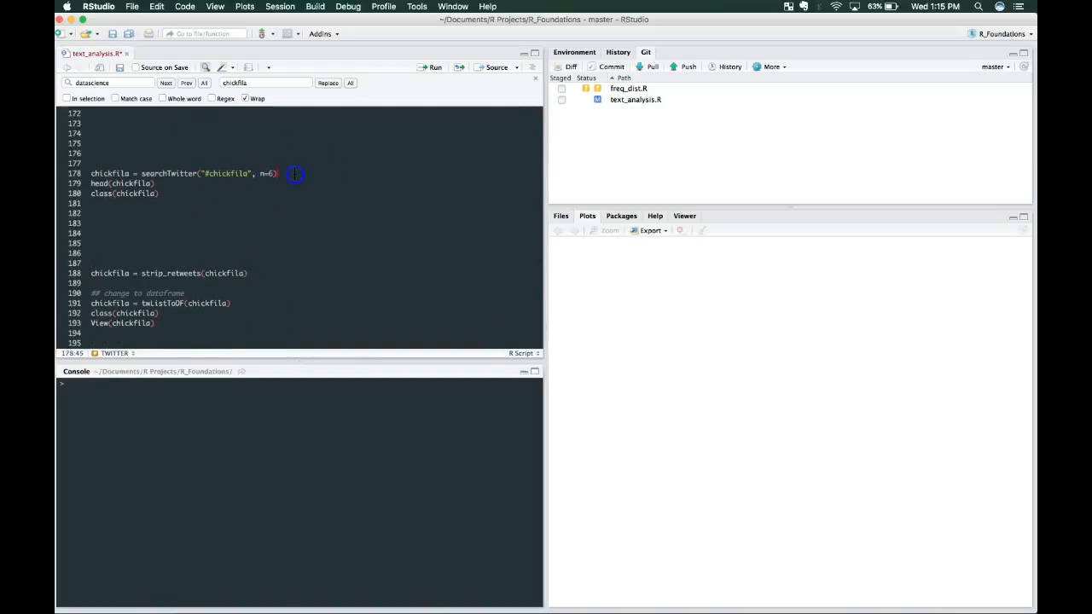
pyautogui.scroll(3)
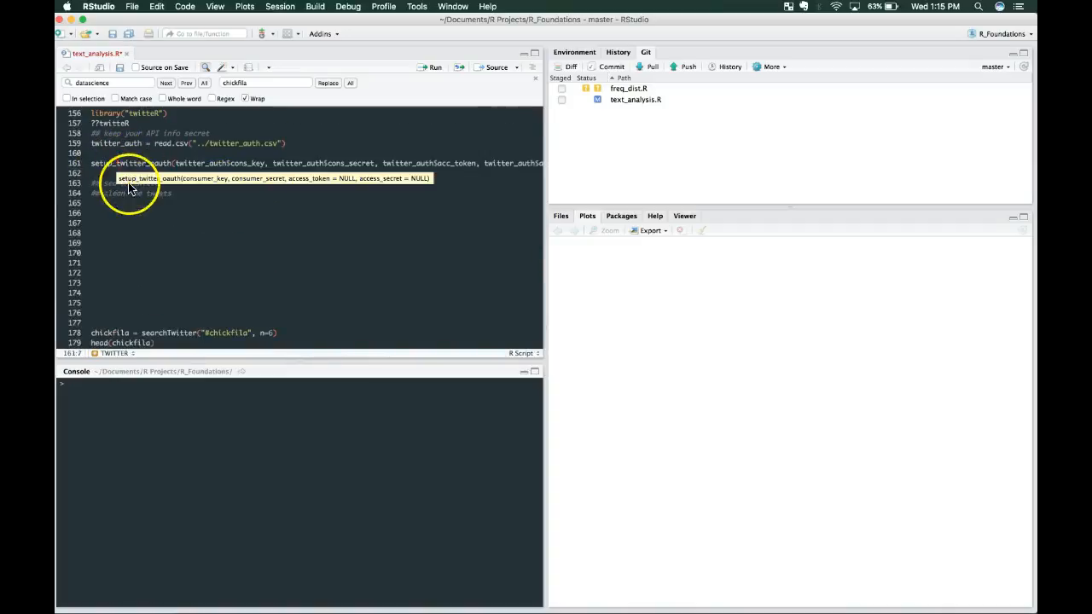
pyautogui.click(435, 68)
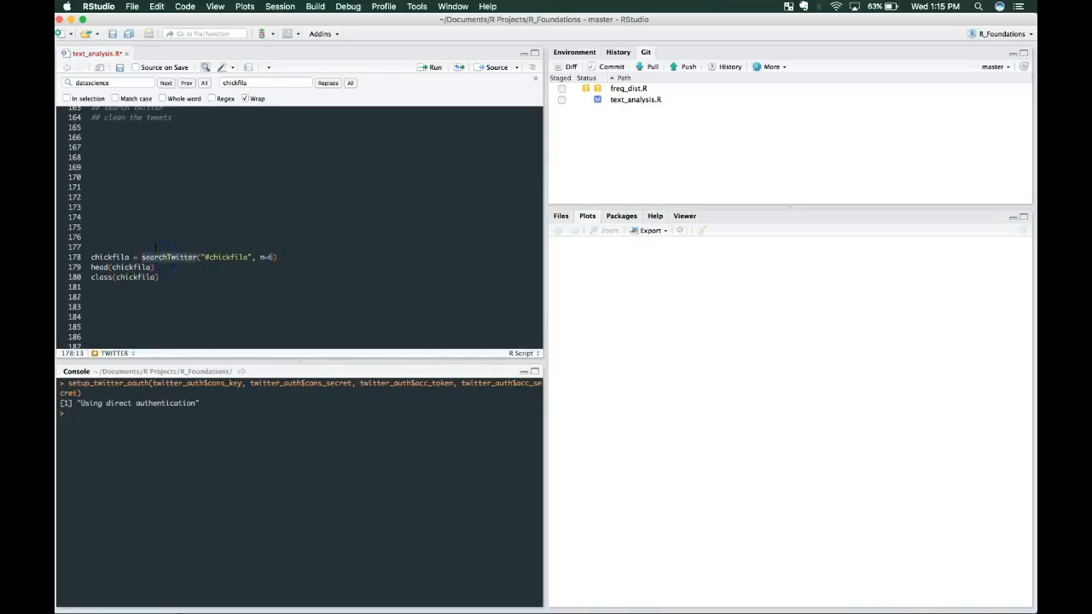
# Consult ?searchTwitter help, then set the #chickfila search to n=50 and run it.
pyautogui.write('?searchTwitter')
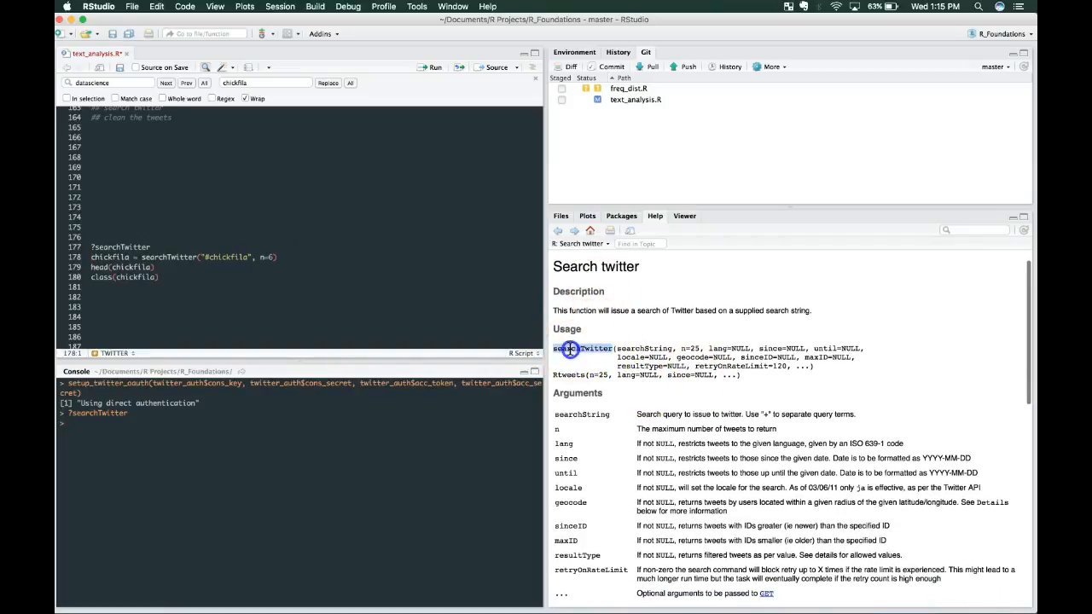
pyautogui.moveTo(620, 345)
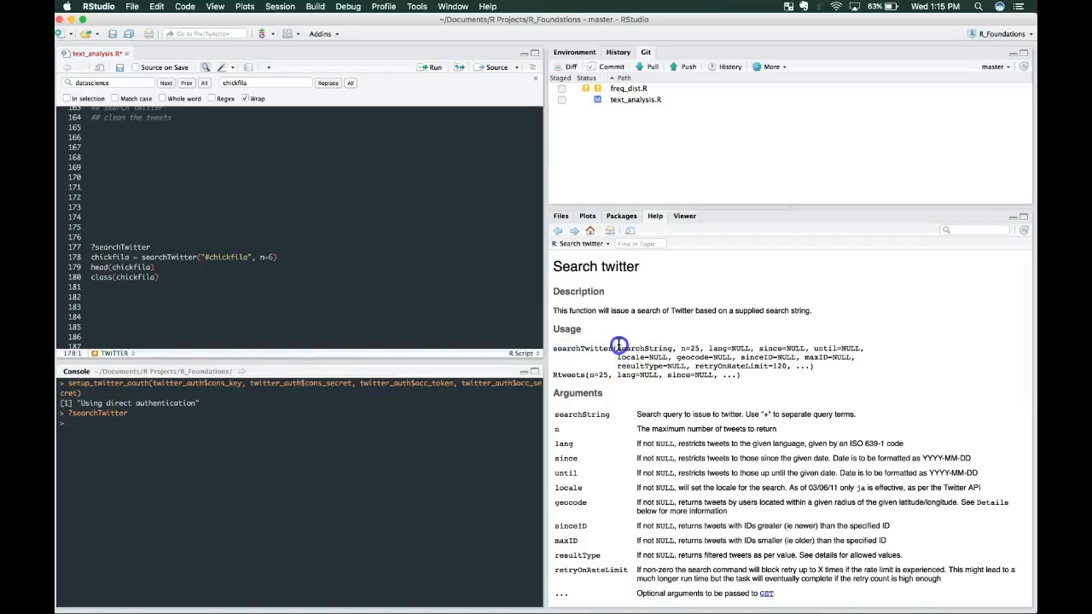
pyautogui.moveTo(681, 348)
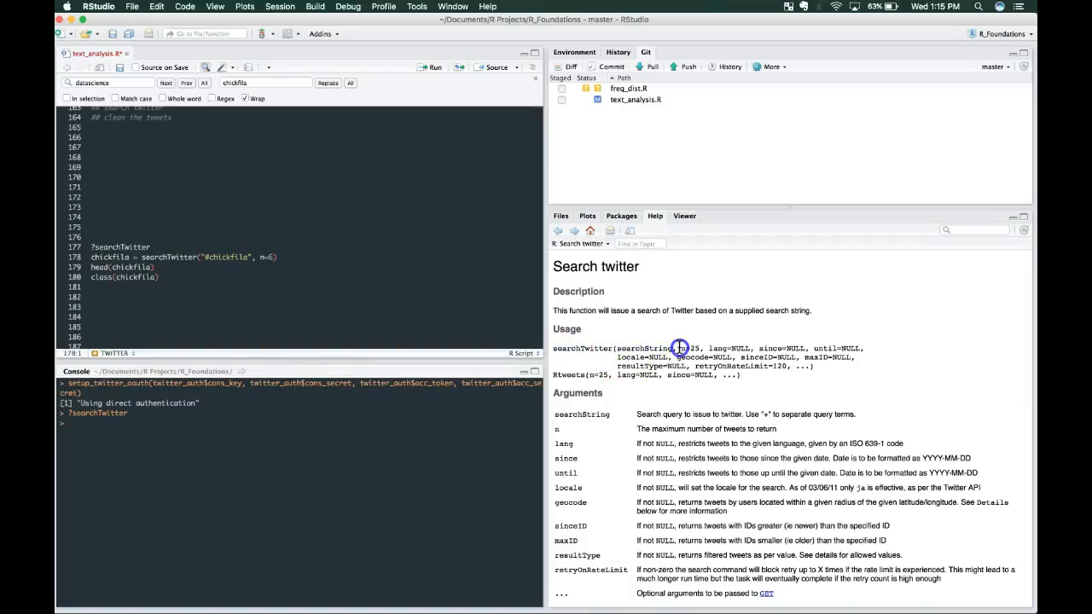
pyautogui.doubleClick(688, 348)
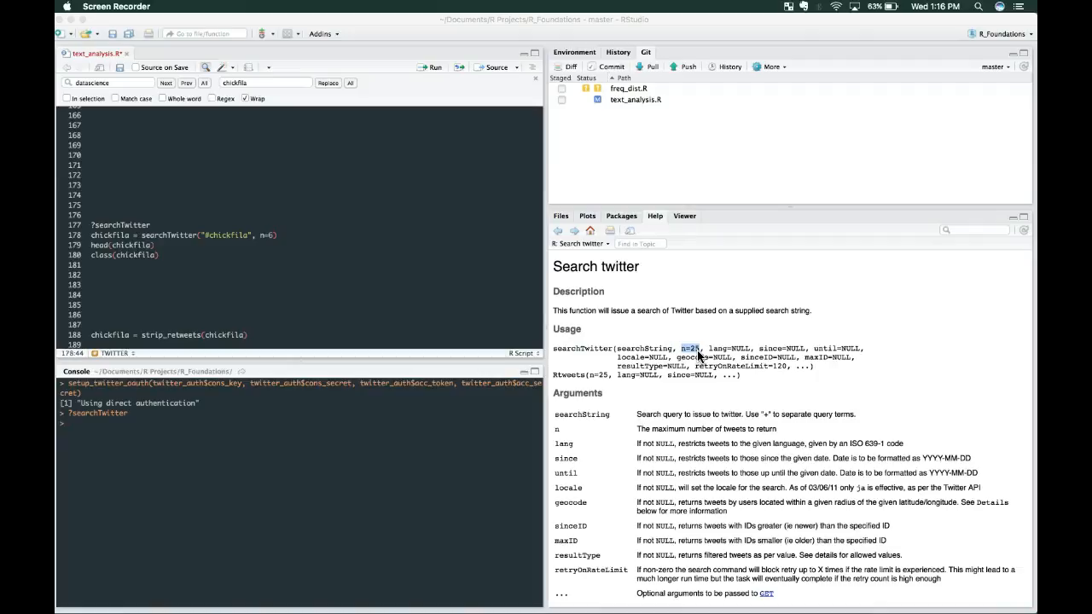
pyautogui.moveTo(595, 205)
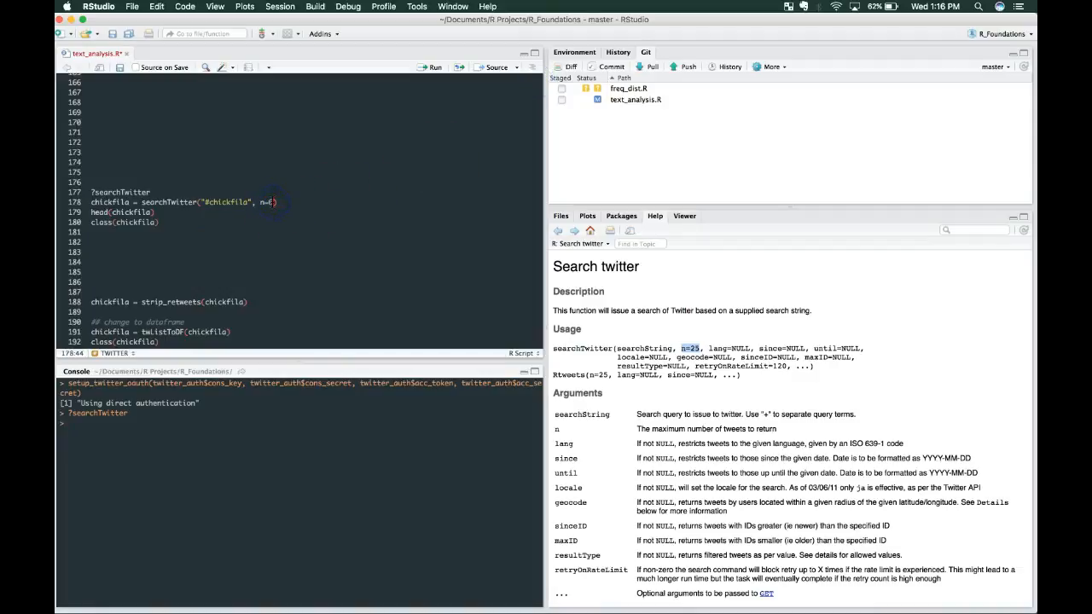
pyautogui.write('50')
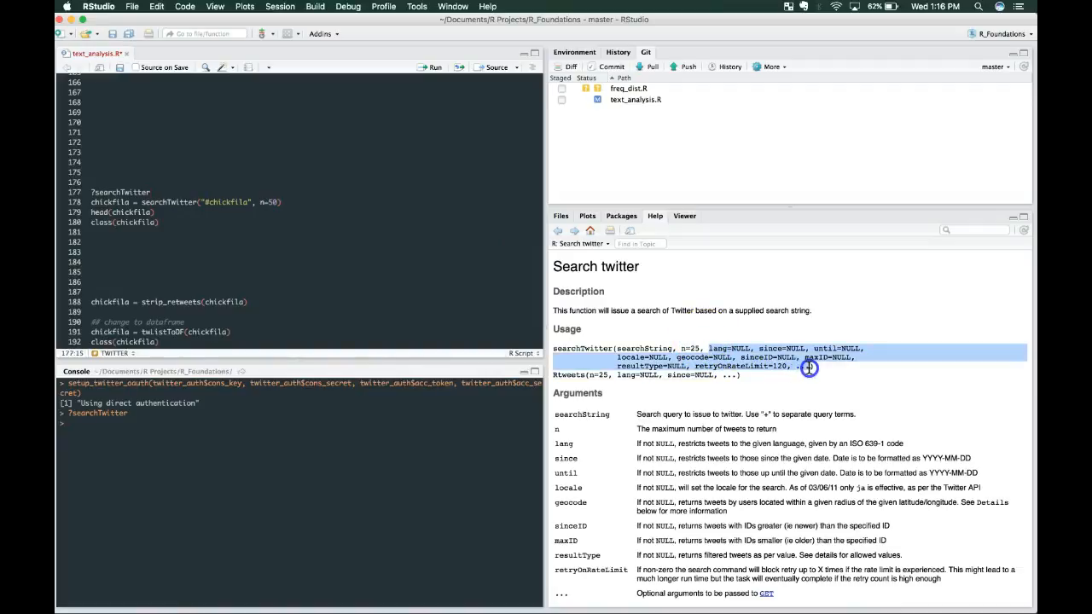
pyautogui.moveTo(791, 367)
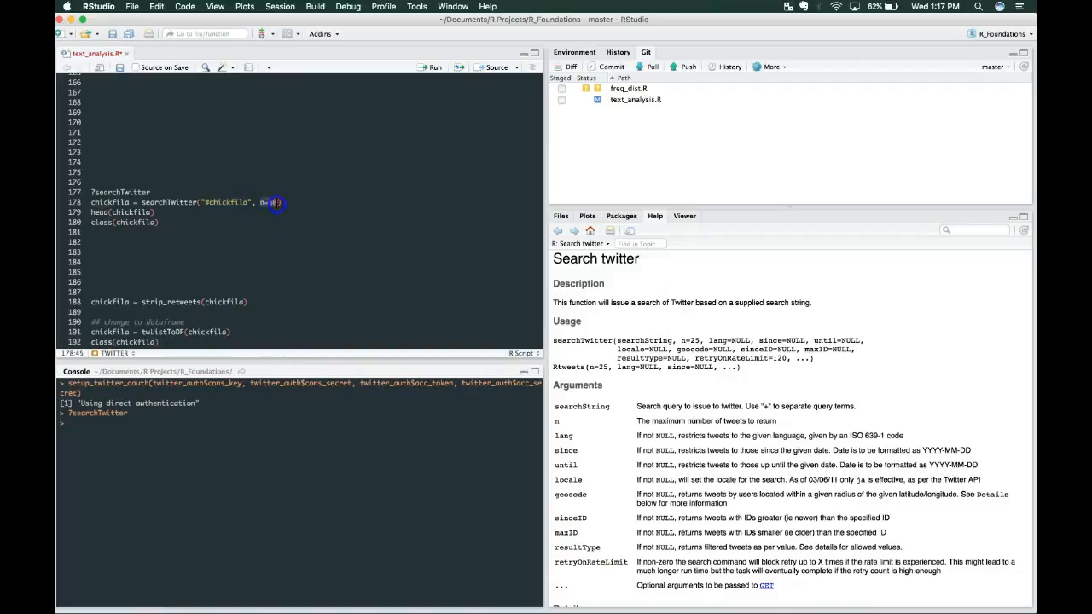
pyautogui.write('50')
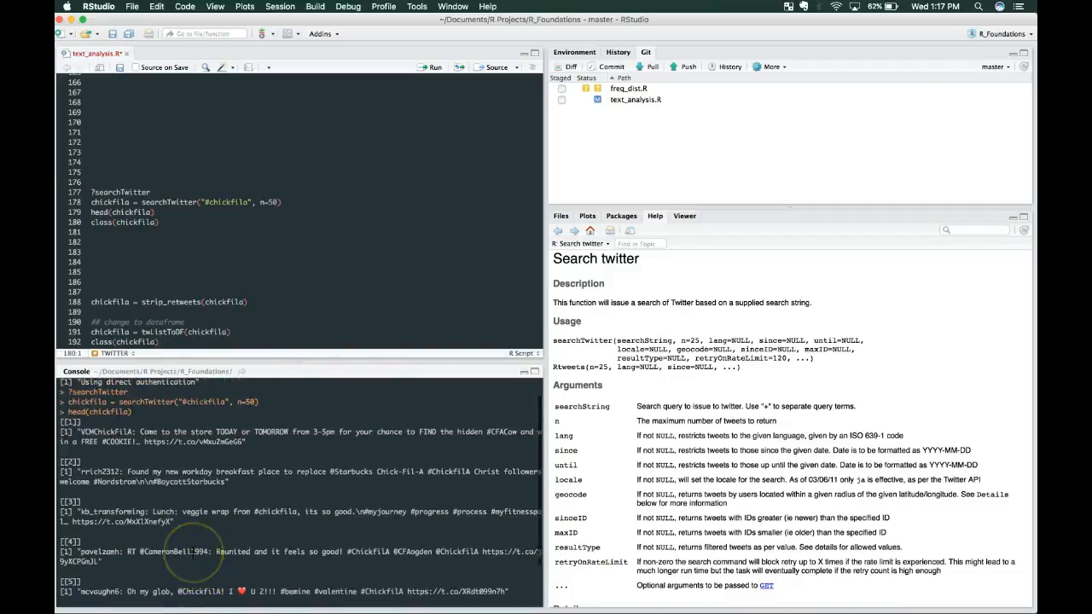
# Fetch six #ChickfilA tweets into chickfila, print them with head and check class(chickfila).
pyautogui.scroll(-3)
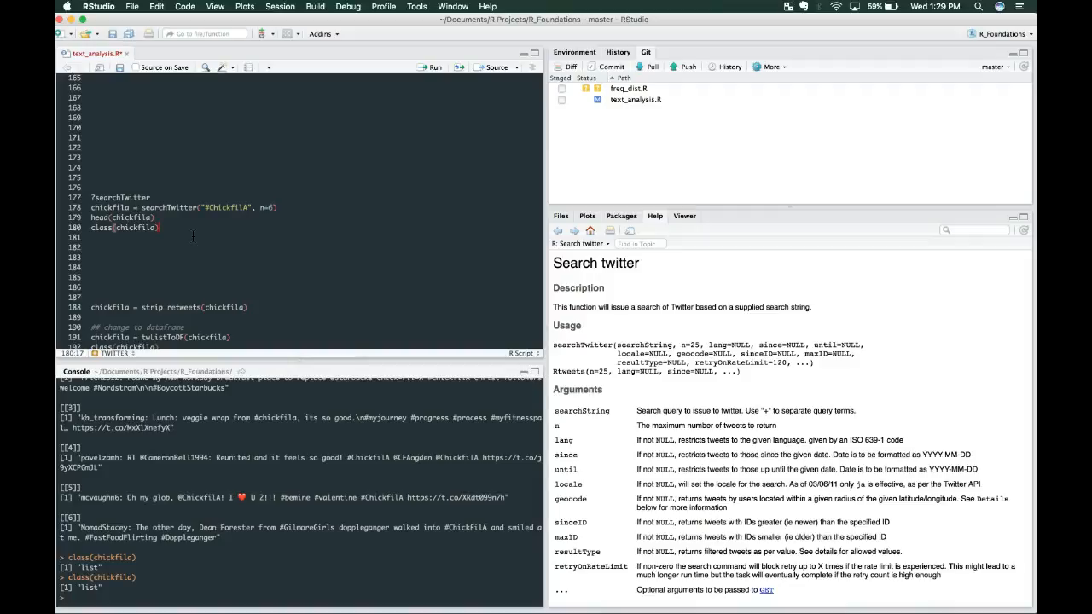
pyautogui.moveTo(229, 302)
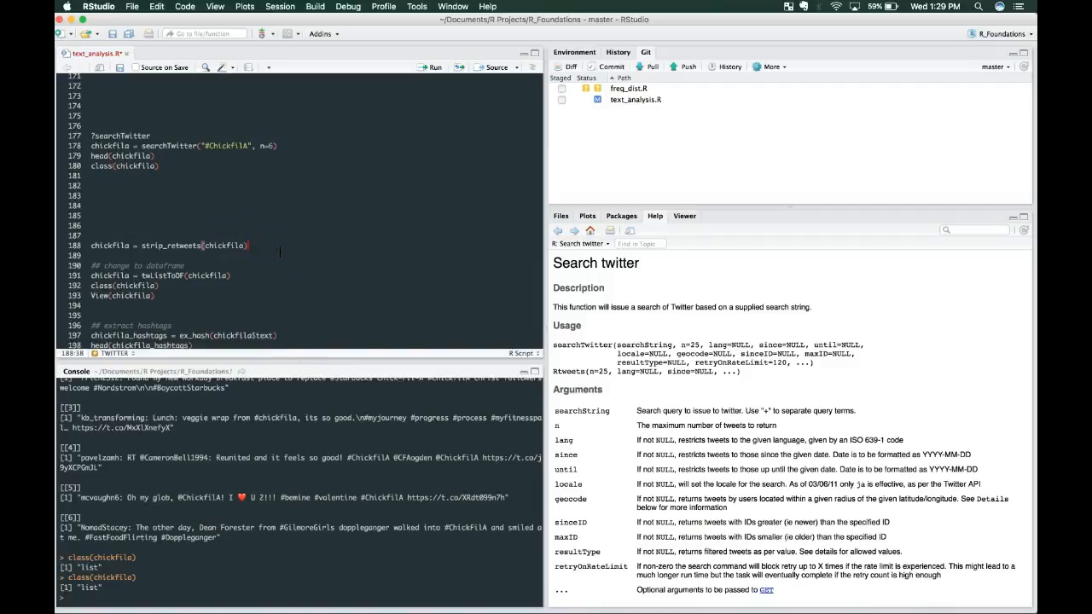
pyautogui.moveTo(294, 261)
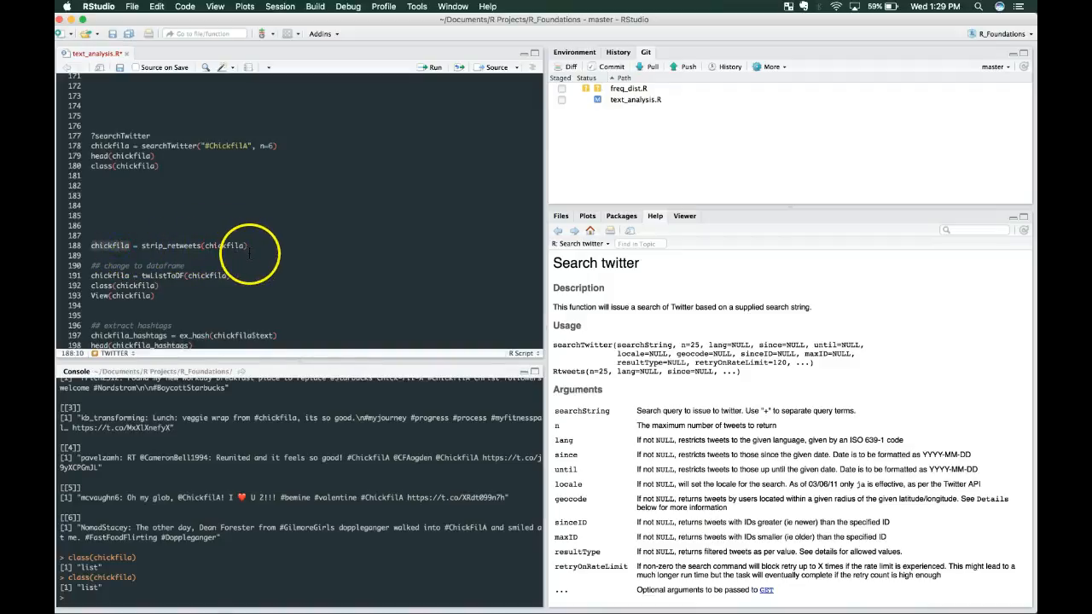
pyautogui.doubleClick(180, 457)
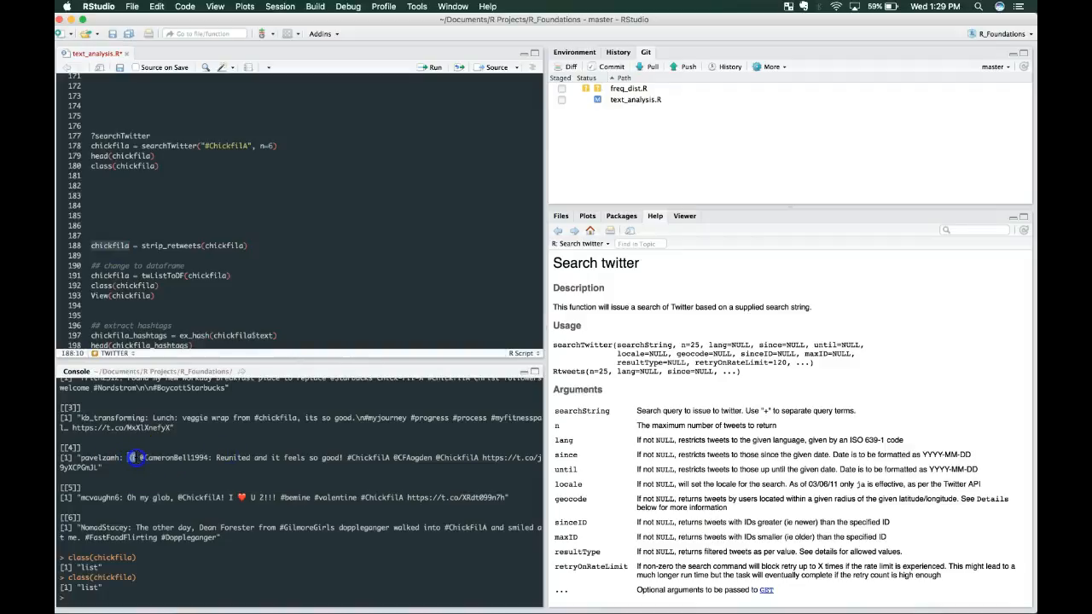
pyautogui.moveTo(263, 241)
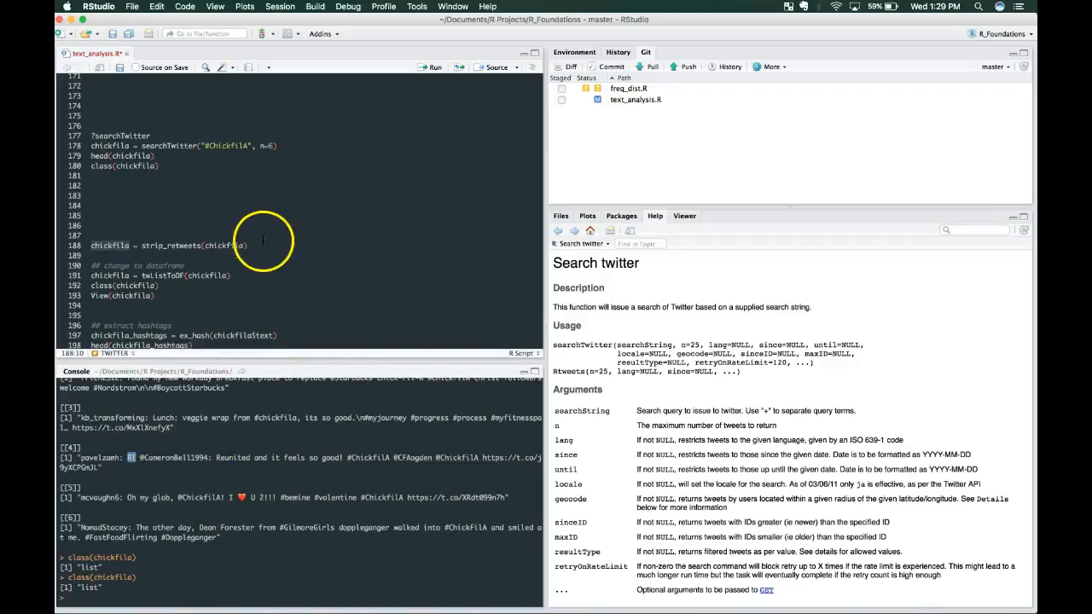
pyautogui.scroll(3)
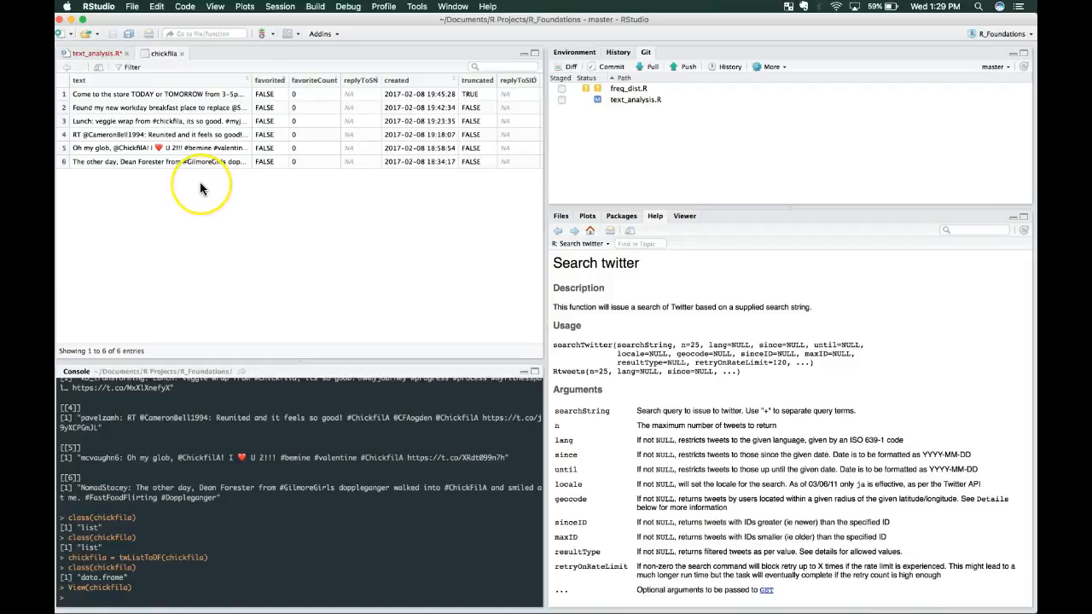
pyautogui.moveTo(169, 93)
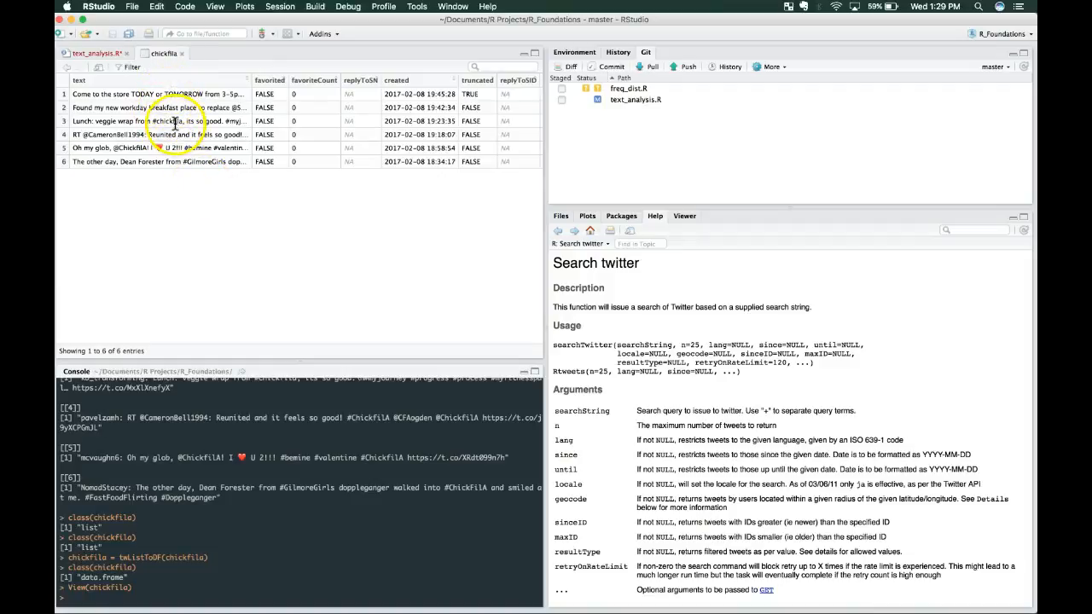
# Browse the chickfila data frame columns: favorite counts, creation times, IDs and sources.
pyautogui.hscroll(3)
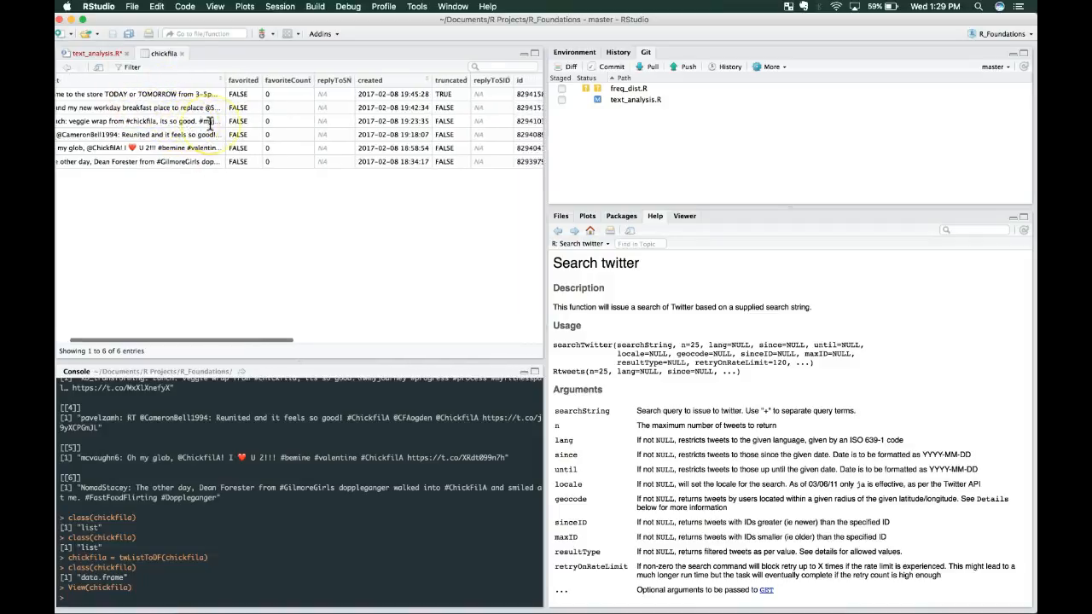
pyautogui.hscroll(3)
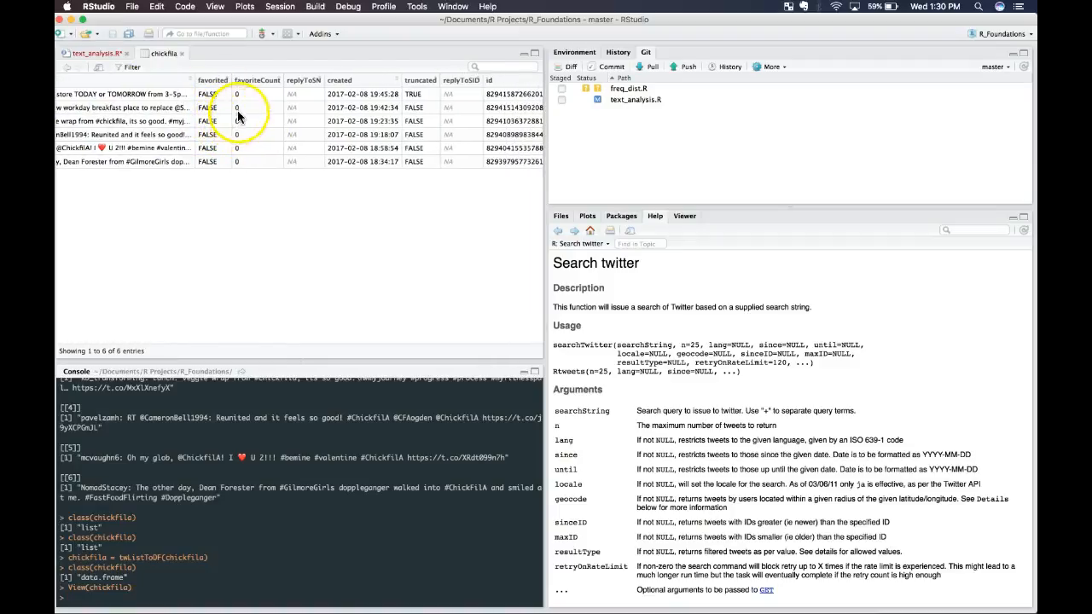
pyautogui.moveTo(226, 126)
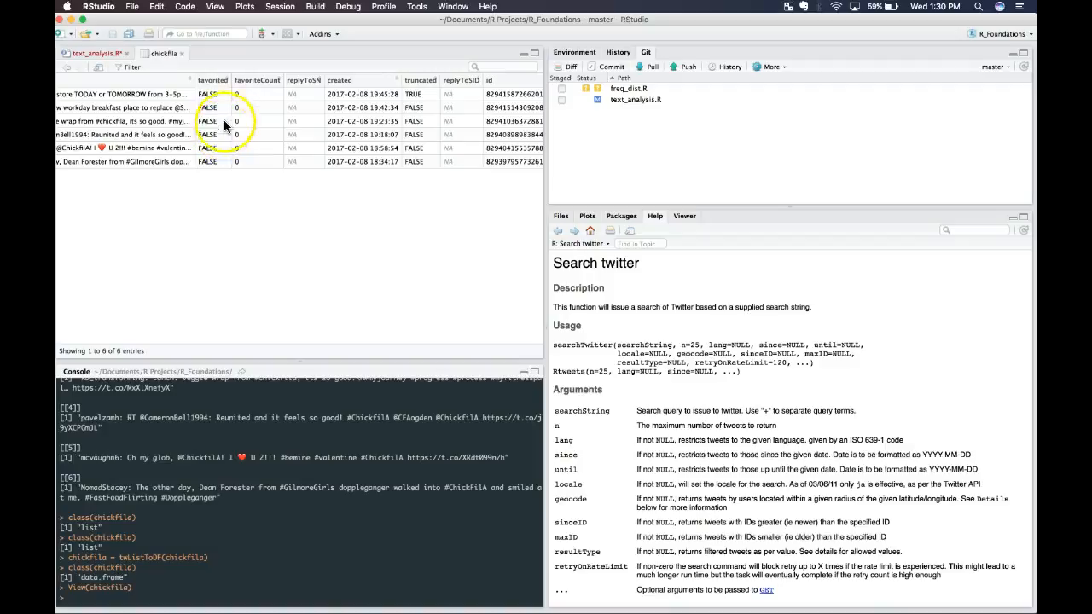
pyautogui.moveTo(257, 90)
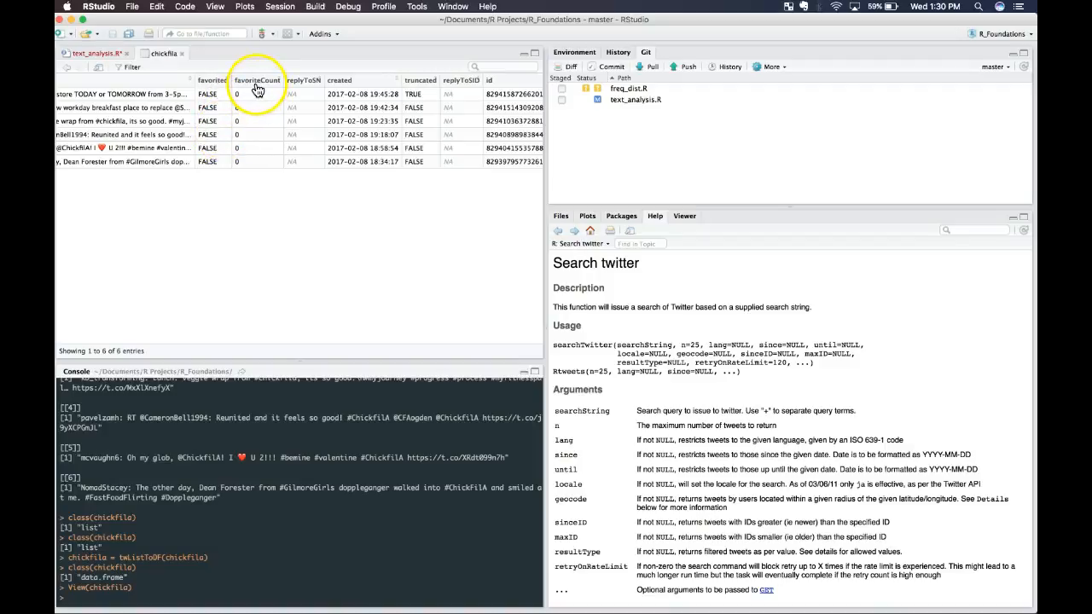
pyautogui.hscroll(3)
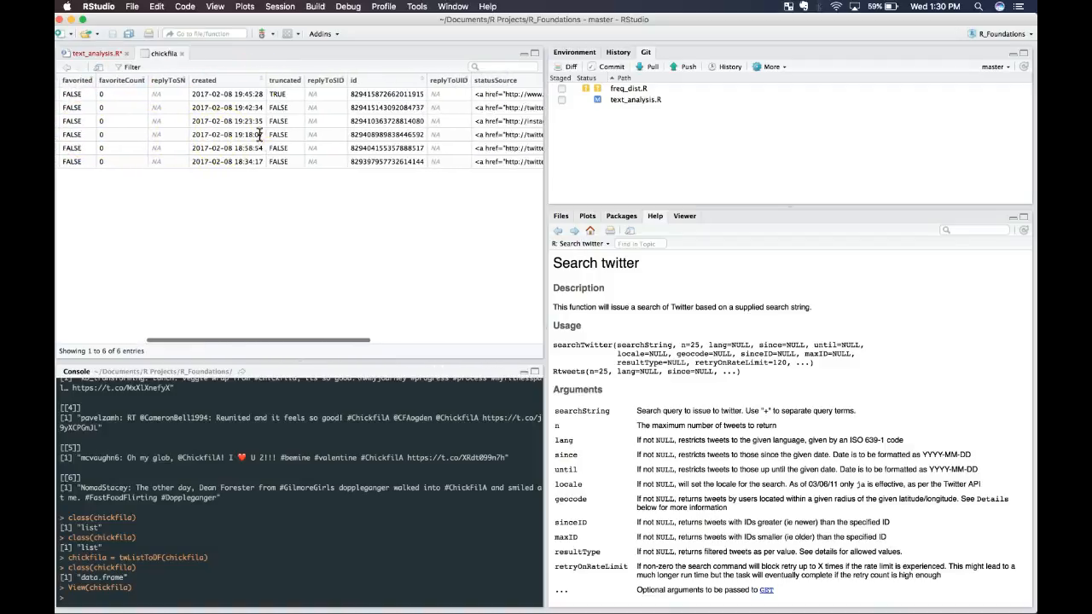
pyautogui.hscroll(3)
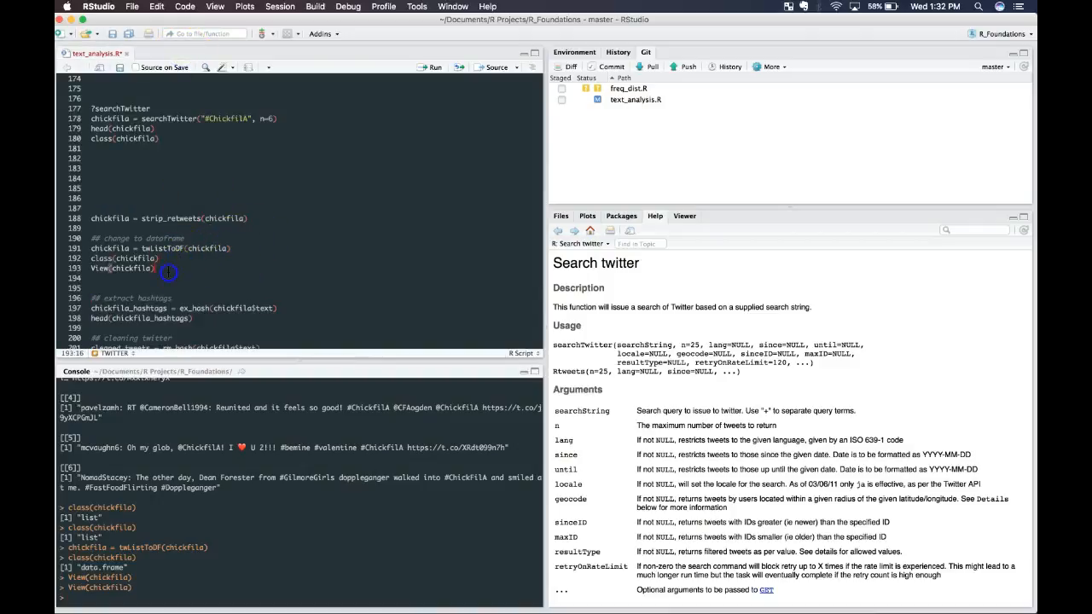
# Add ?ex_hash above the hashtag extraction and run it to show the qdapRegex help.
pyautogui.scroll(3)
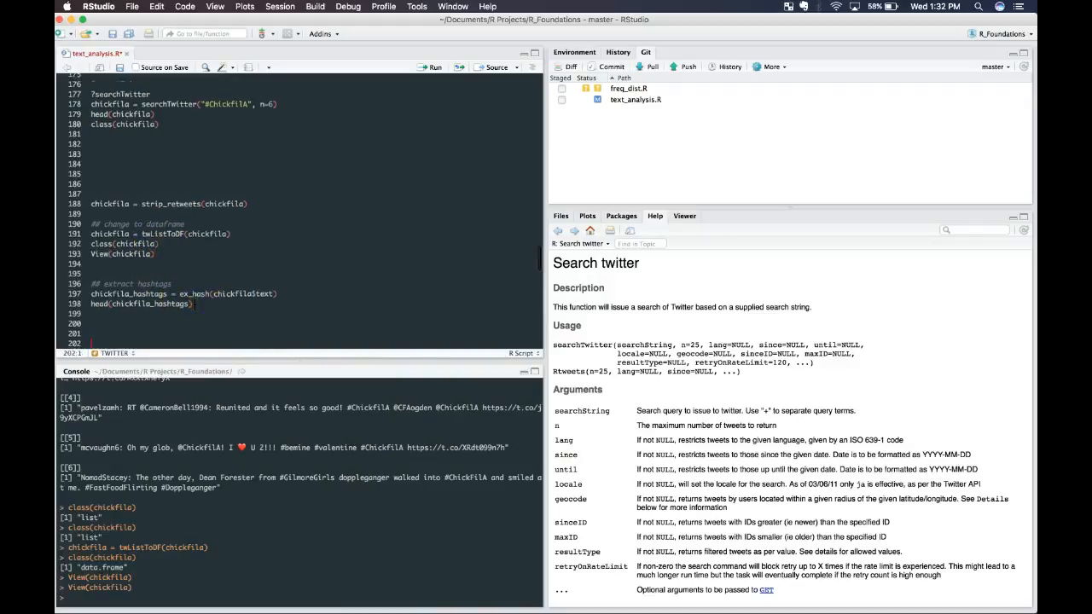
pyautogui.scroll(-3)
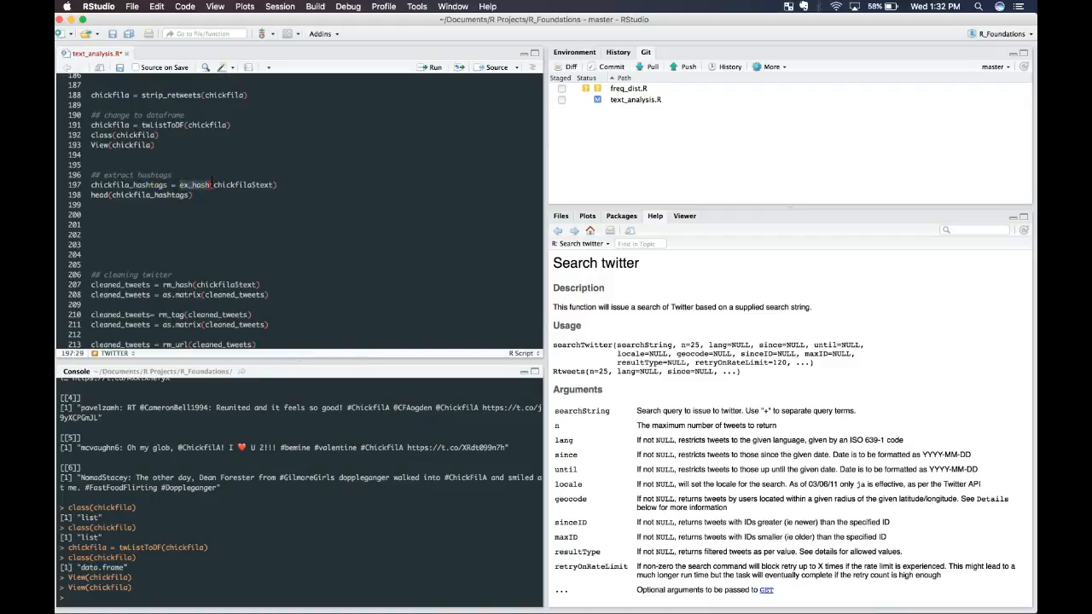
pyautogui.write('?ex_hash')
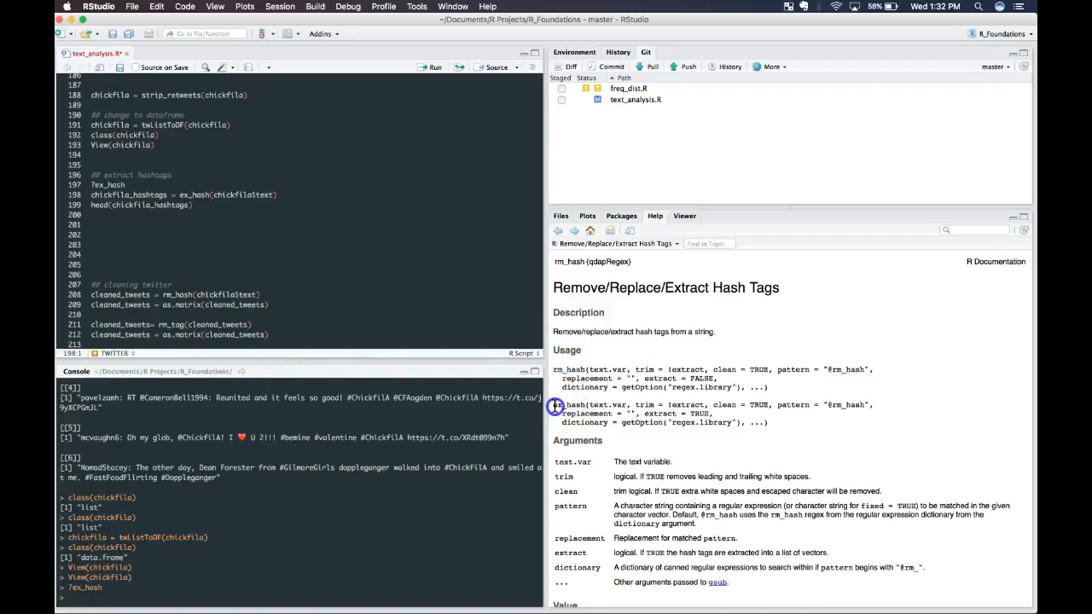
# Run the ex_hash line so chickfila_hashtags lists hashtags like #ChickfilA and #valentine.
pyautogui.doubleClick(572, 404)
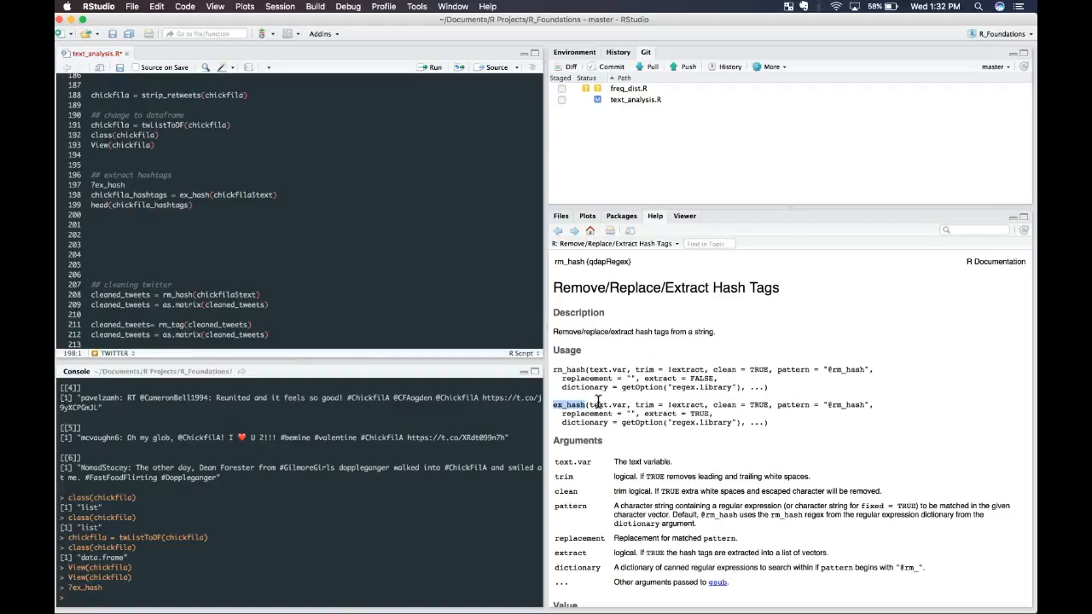
pyautogui.moveTo(282, 191)
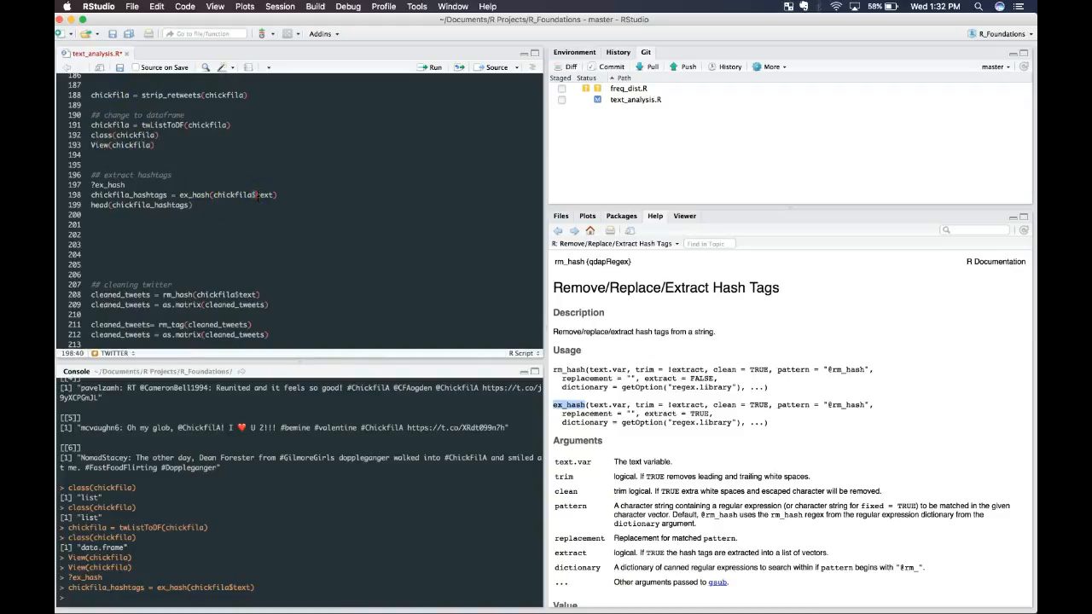
pyautogui.click(273, 194)
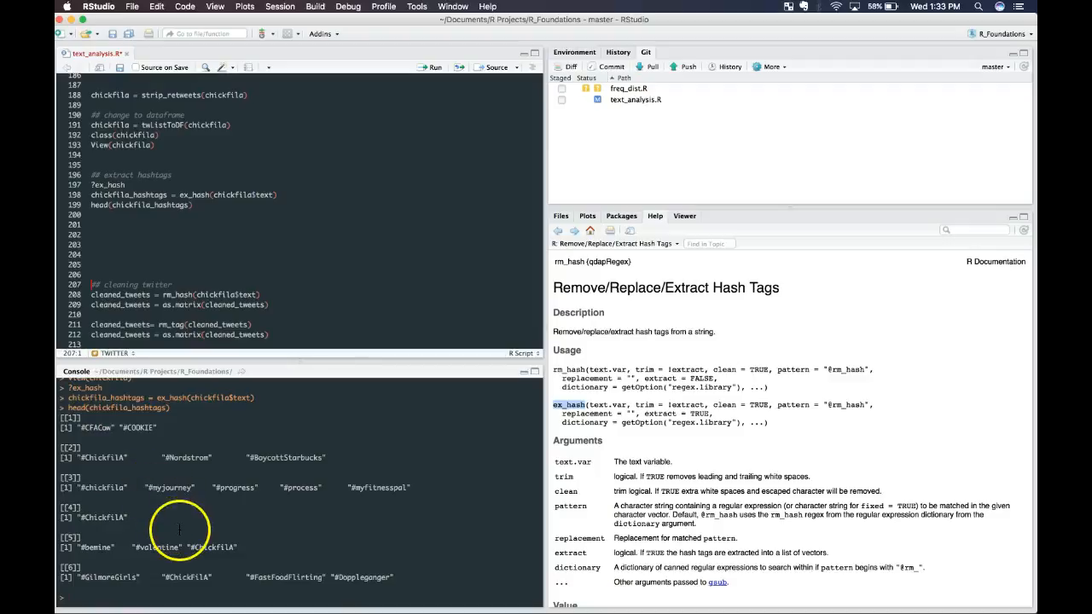
pyautogui.moveTo(264, 521)
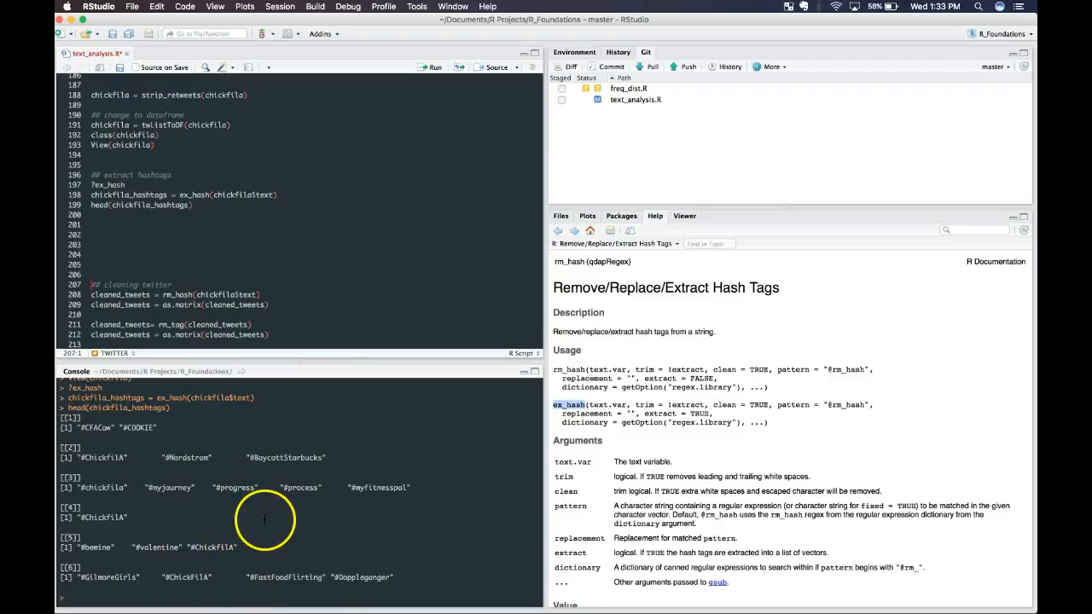
pyautogui.moveTo(85, 591)
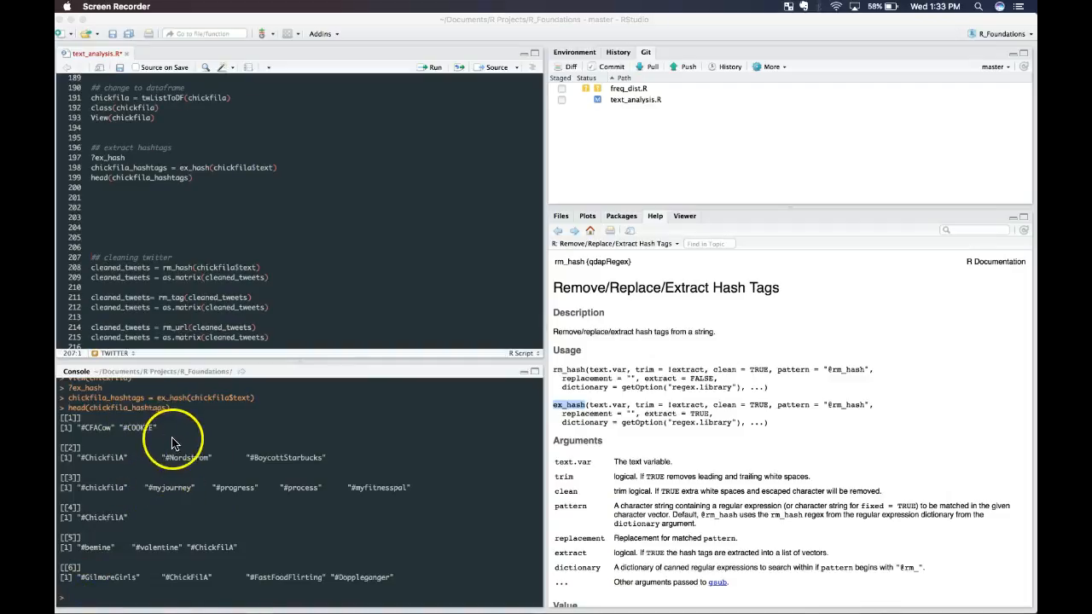
pyautogui.moveTo(205, 497)
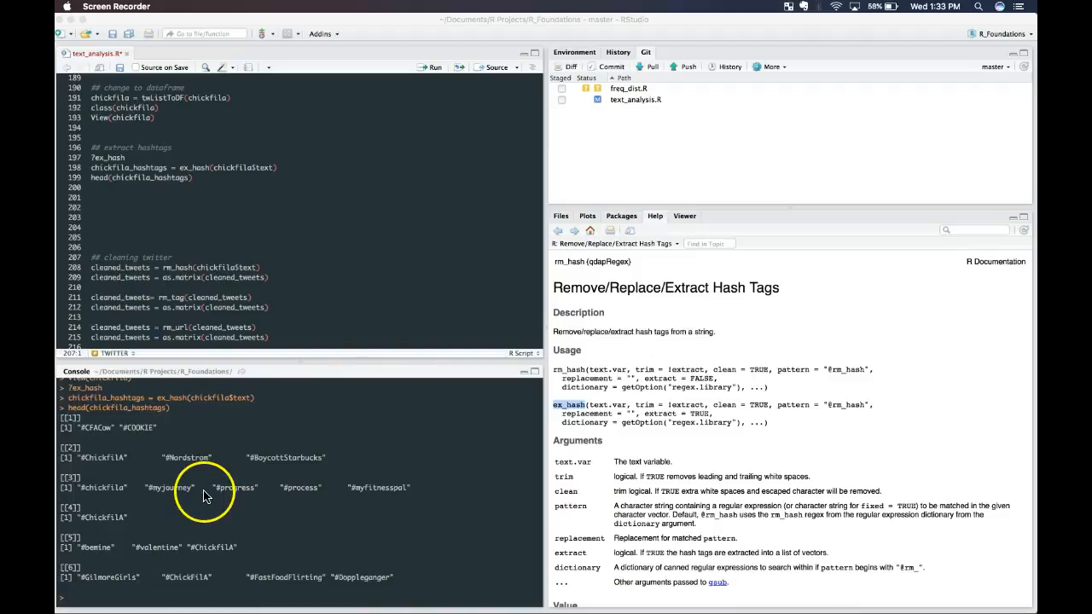
pyautogui.moveTo(269, 497)
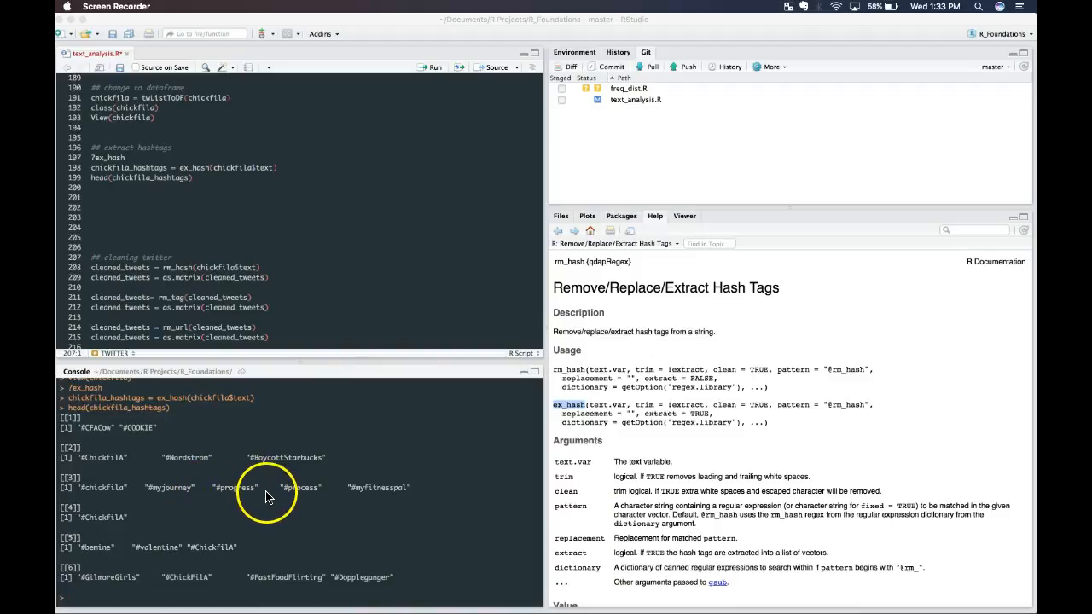
pyautogui.moveTo(226, 487)
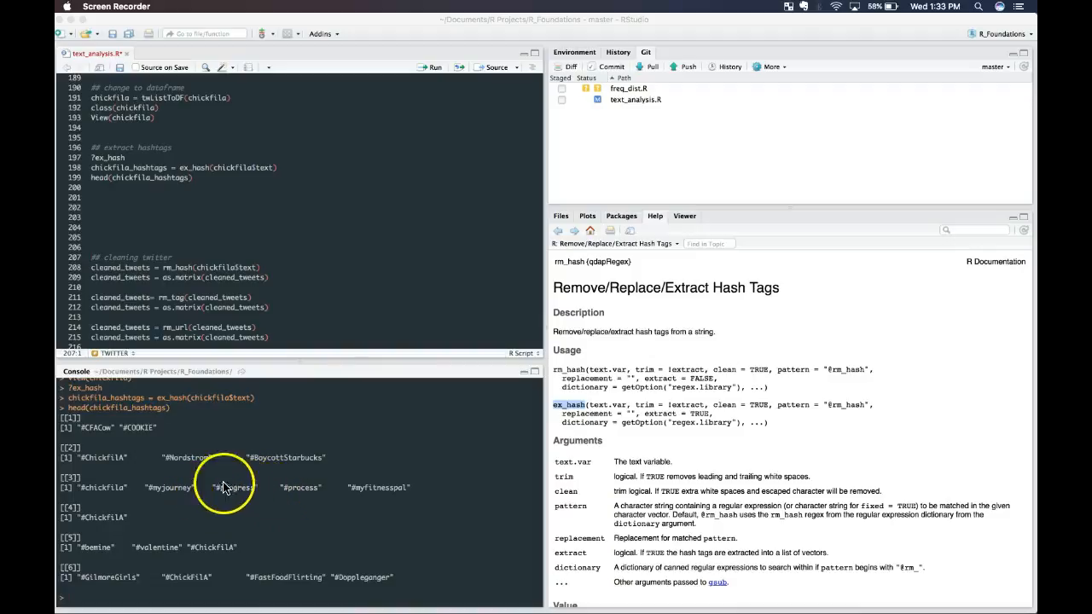
pyautogui.moveTo(187, 532)
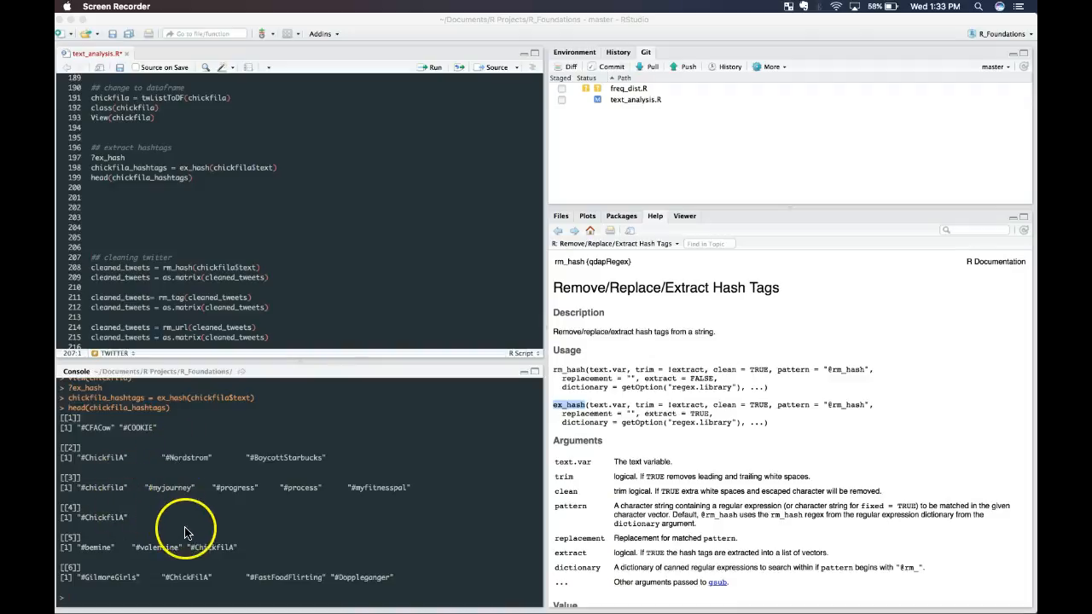
pyautogui.moveTo(224, 536)
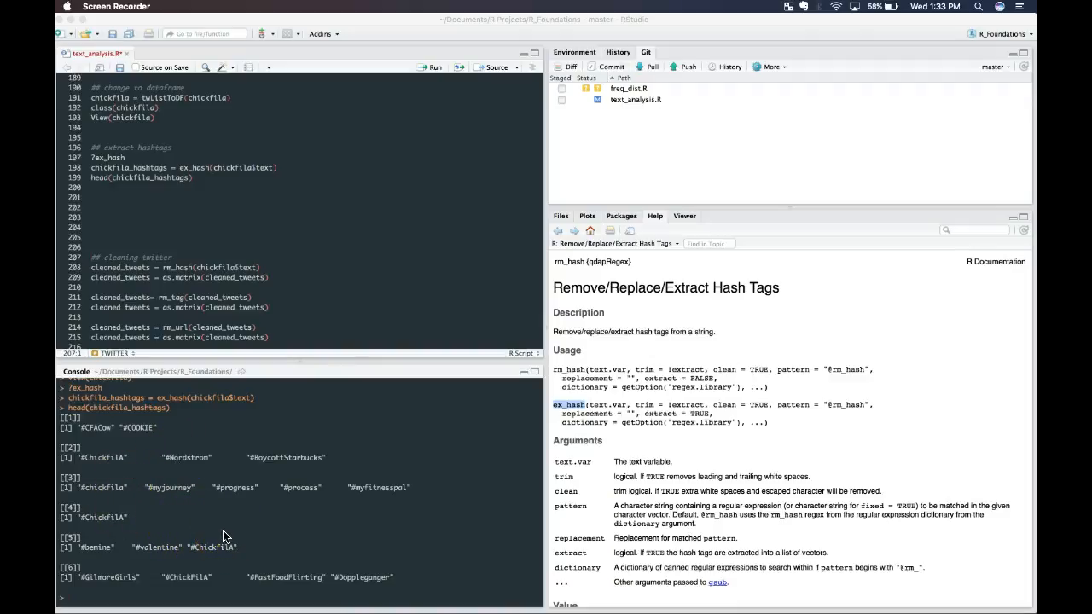
pyautogui.moveTo(225, 526)
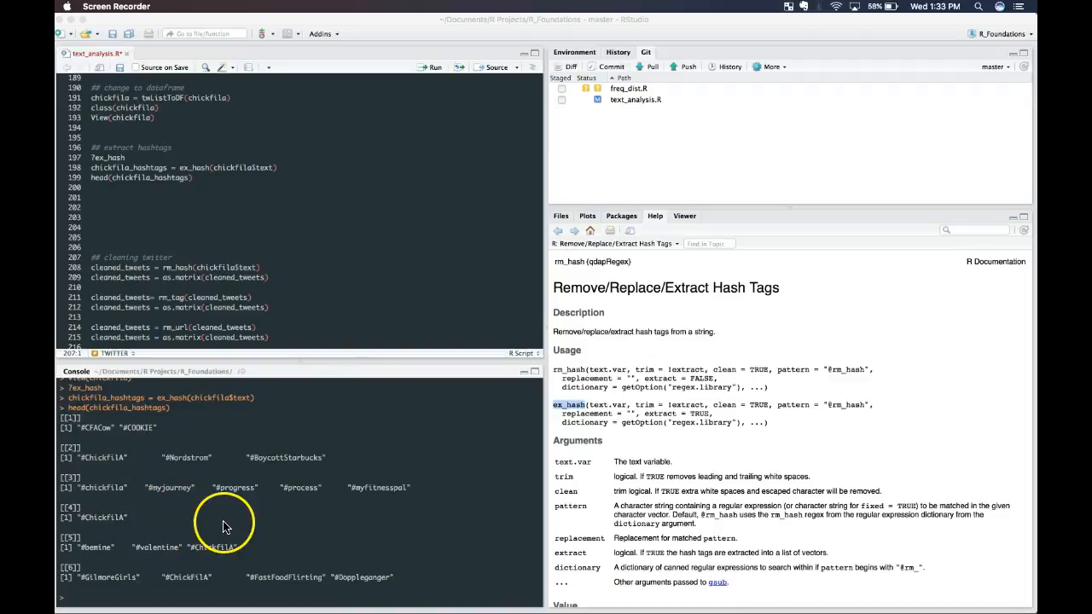
pyautogui.moveTo(122, 455)
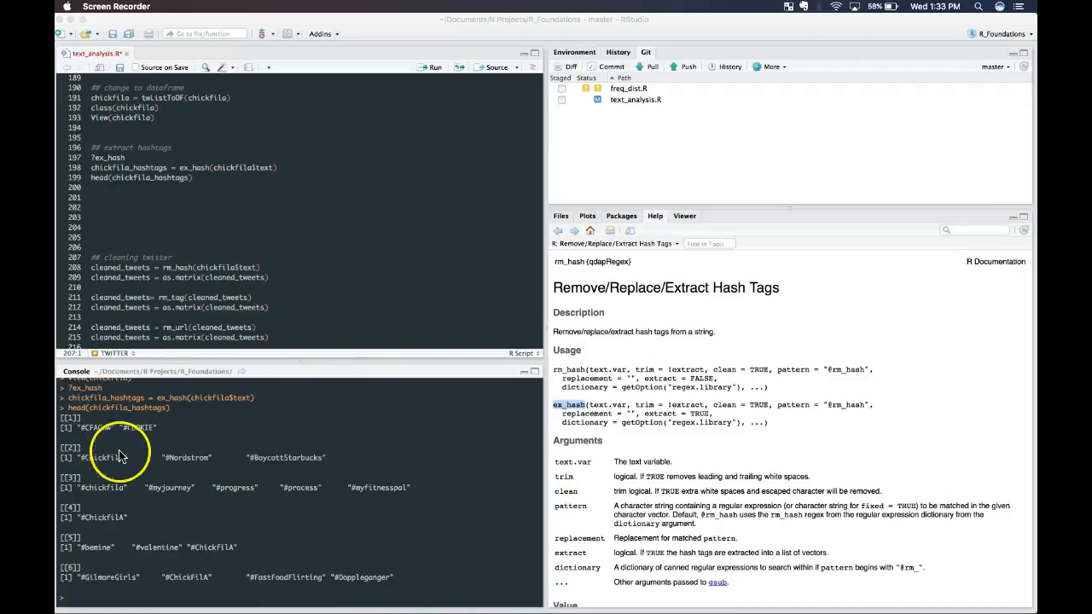
pyautogui.moveTo(209, 251)
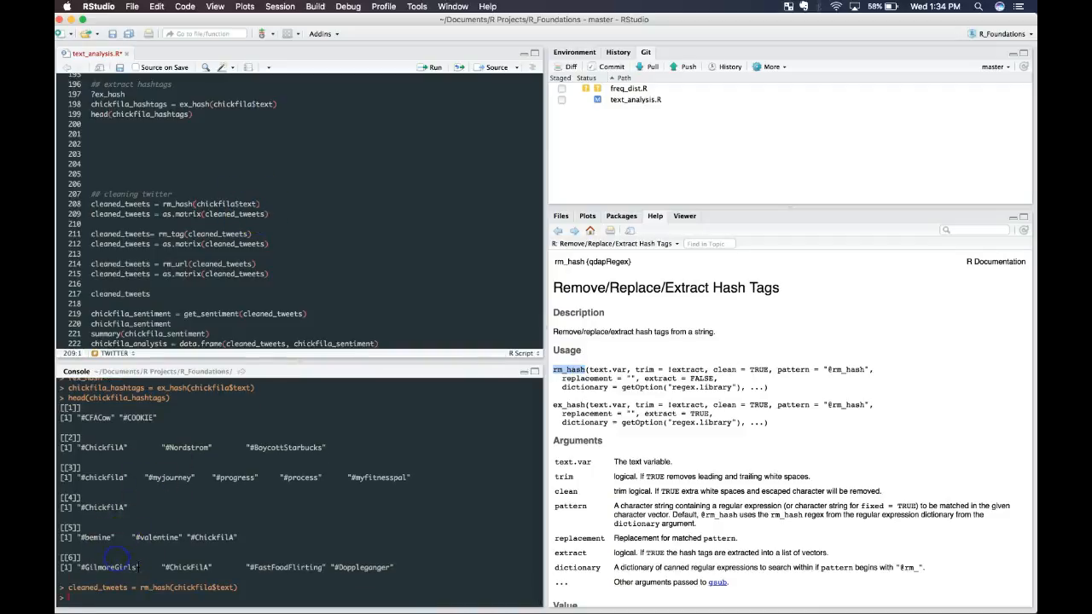
# Print cleaned_tweets in the console after rm_hash, then continue cleaning in the script.
pyautogui.write('cleaned_tweets')
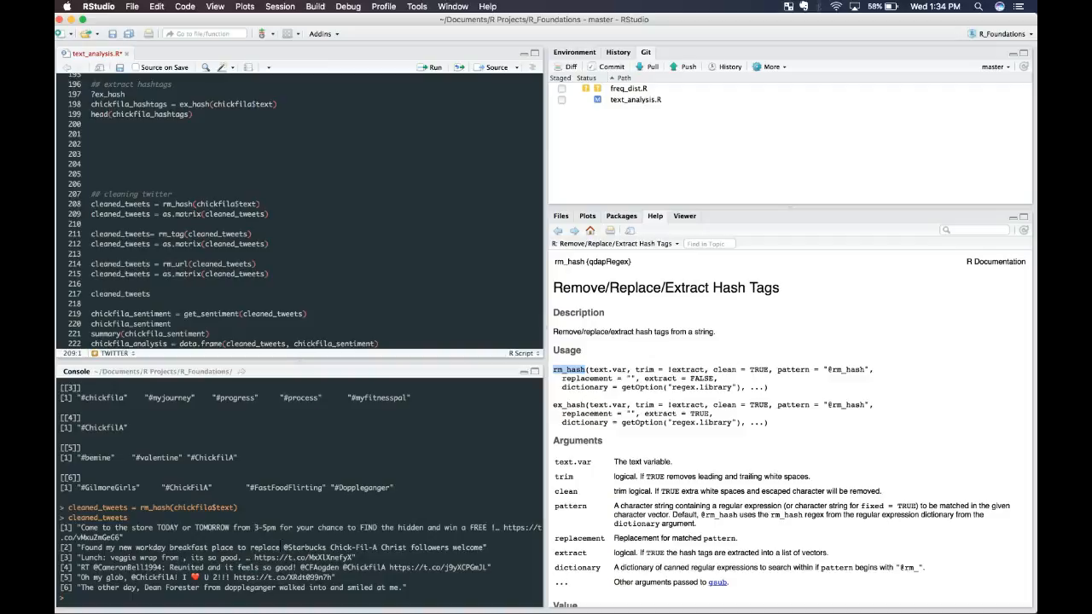
pyautogui.click(263, 203)
pyautogui.write('?rm_tag')
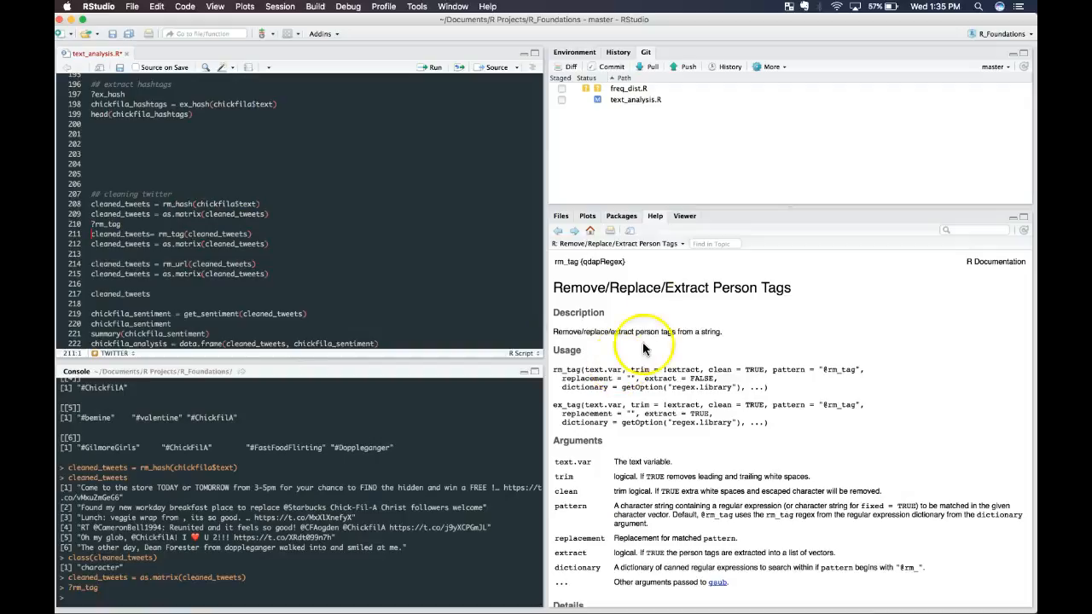
pyautogui.moveTo(686, 332)
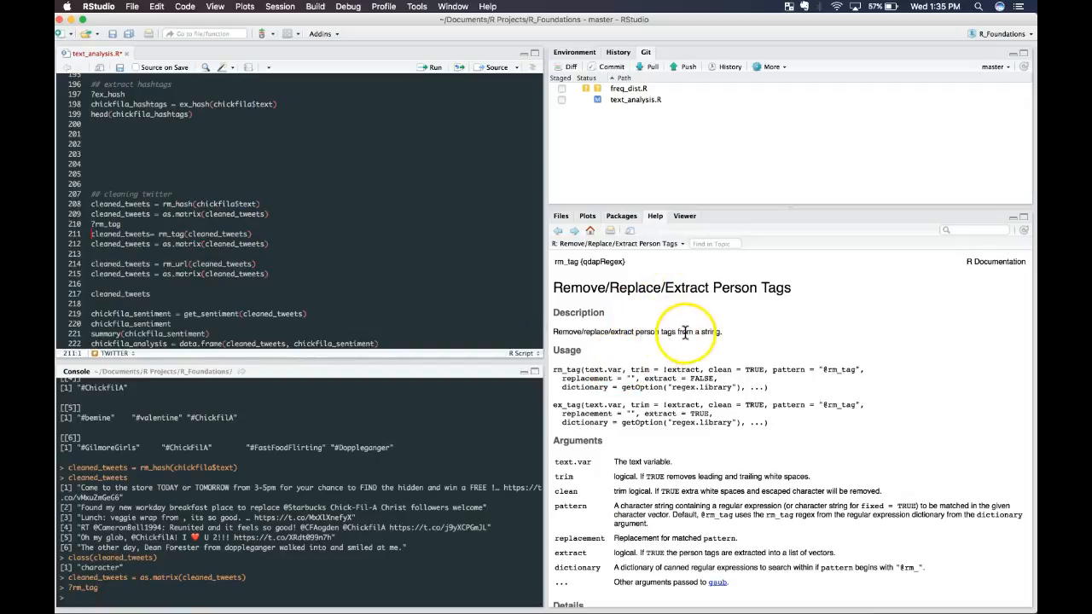
# Read the rm_tag help, apply rm_tag to cleaned_tweets and print it as a matrix.
pyautogui.scroll(-3)
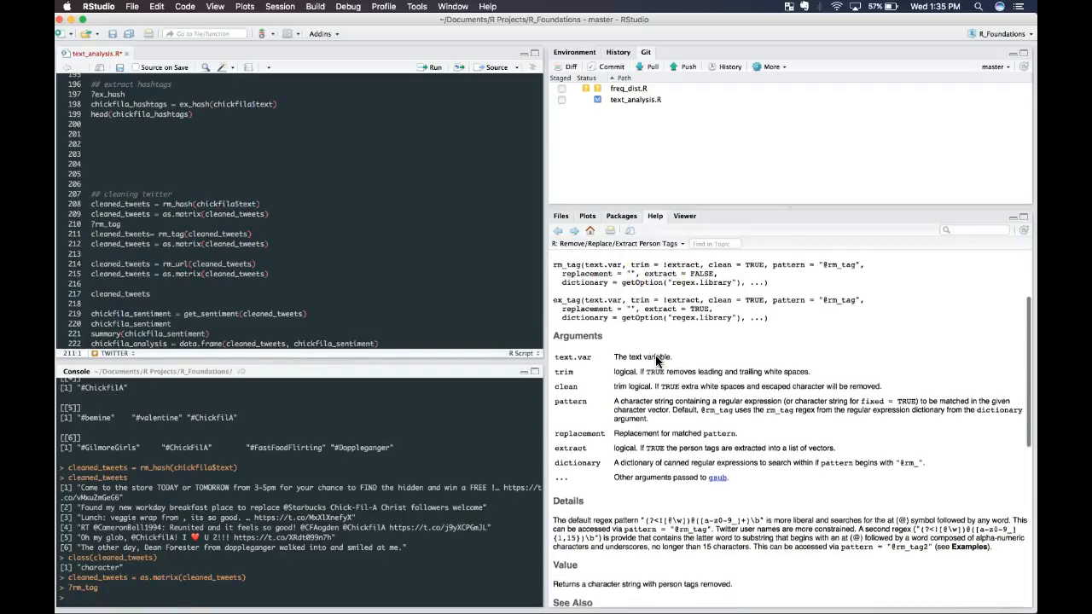
pyautogui.scroll(-3)
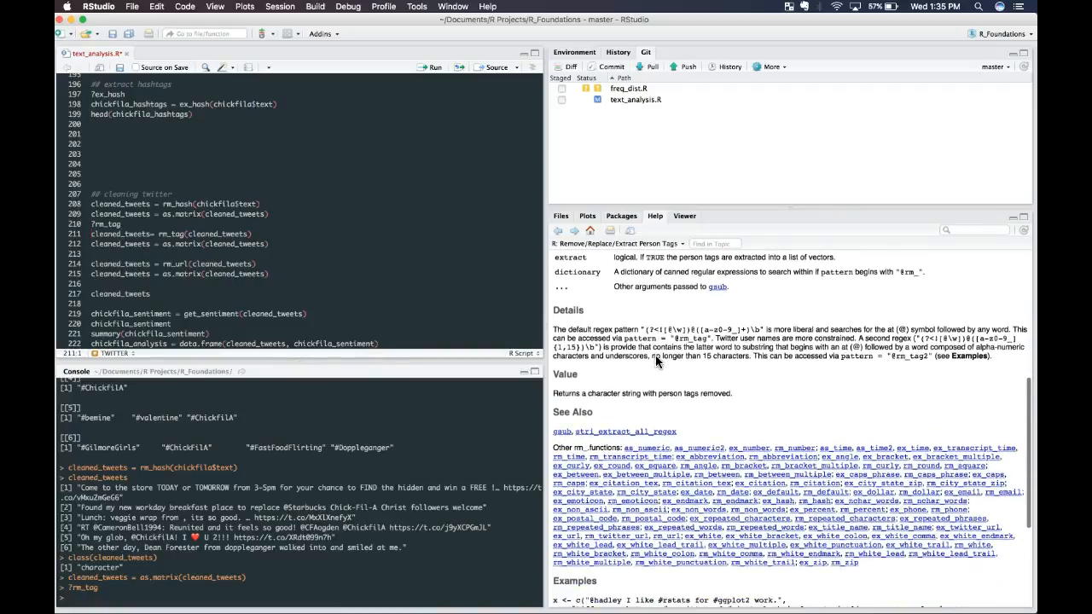
pyautogui.scroll(-3)
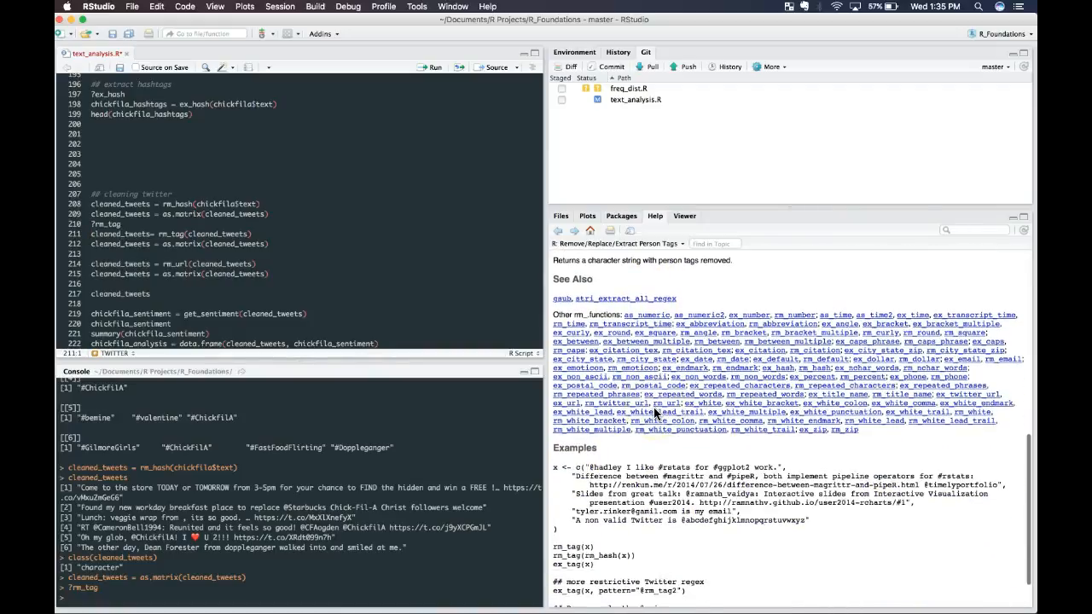
pyautogui.click(264, 233)
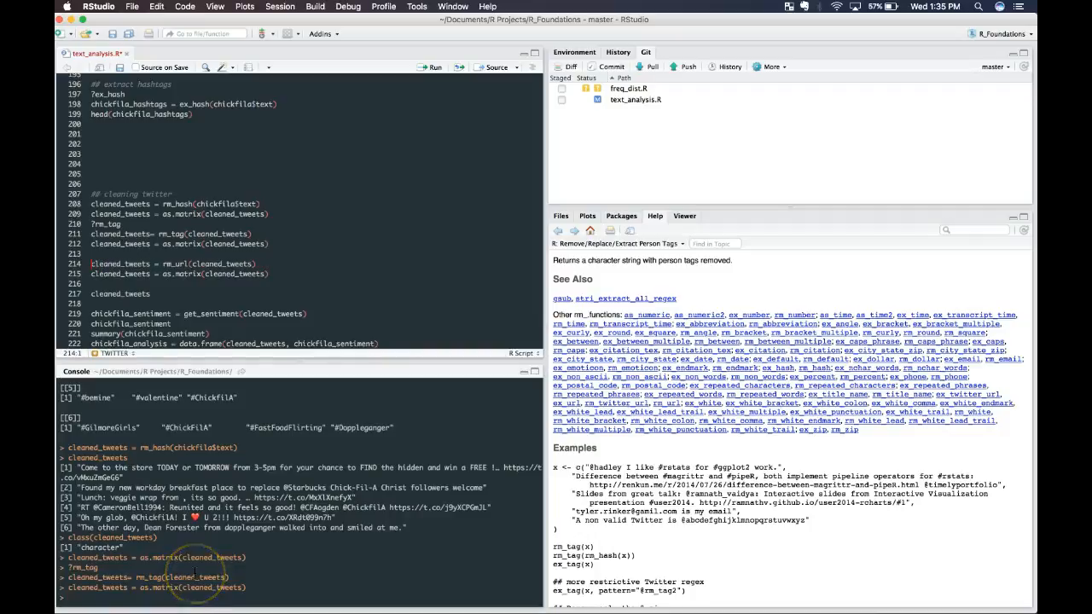
pyautogui.write('cleaned_tweets')
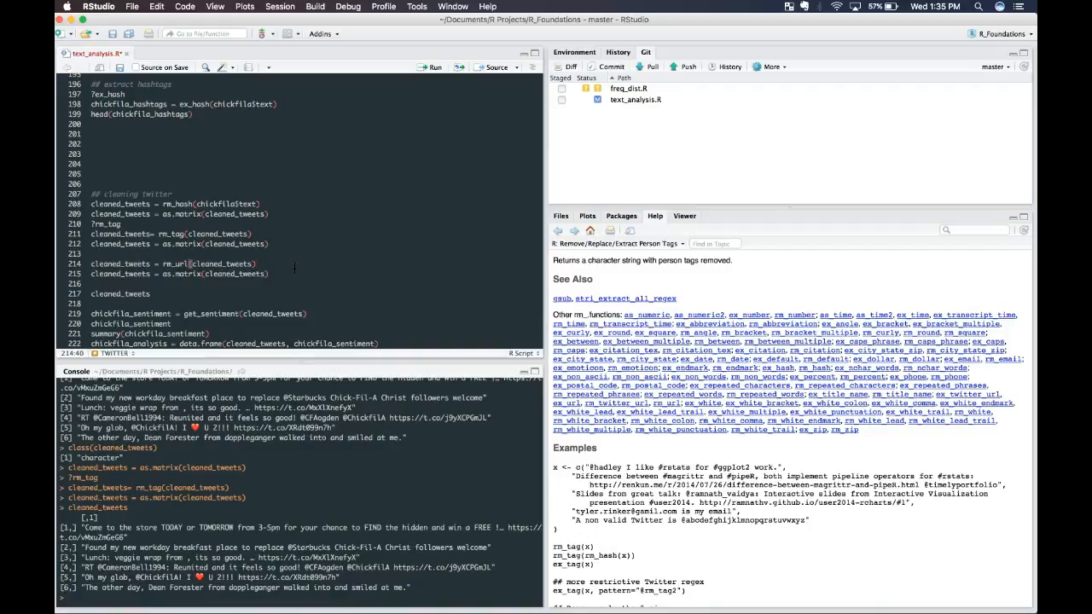
pyautogui.moveTo(269, 534)
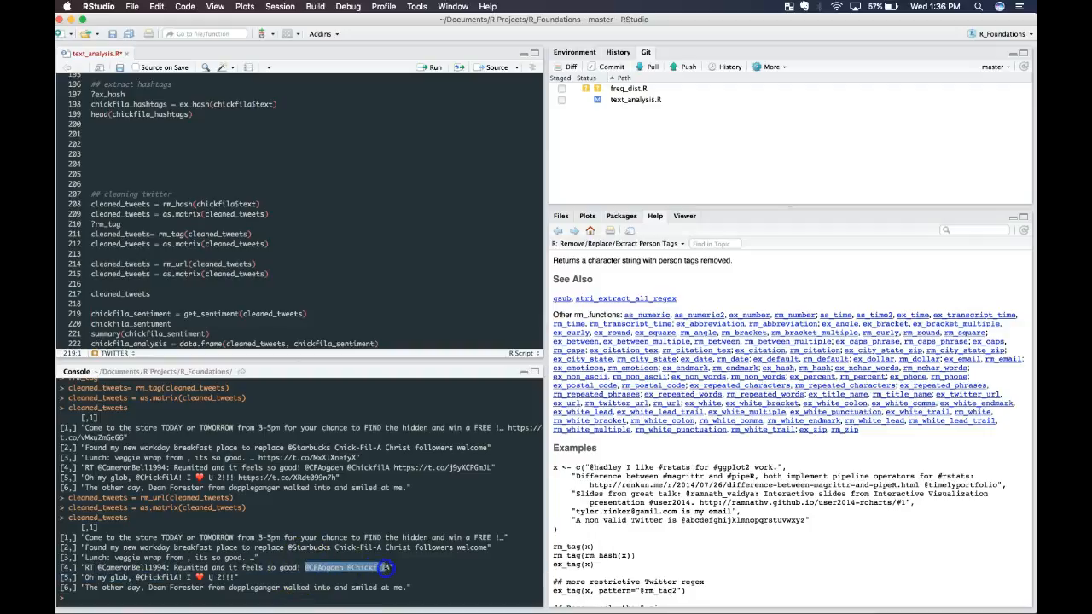
# Apply rm_url to cleaned_tweets, convert with as.matrix and print the link-free tweets.
pyautogui.scroll(-3)
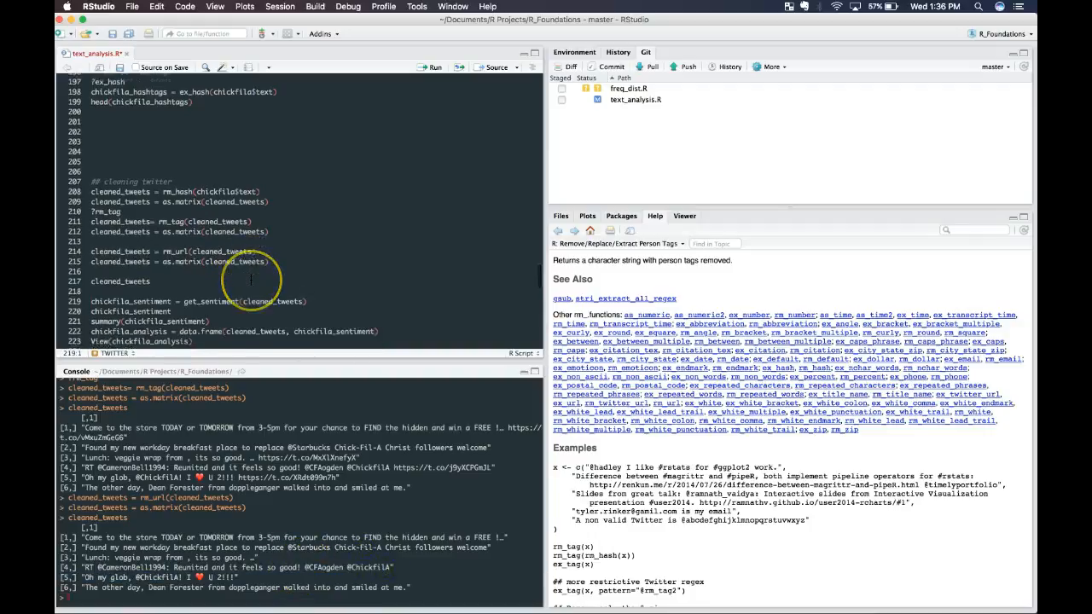
pyautogui.scroll(3)
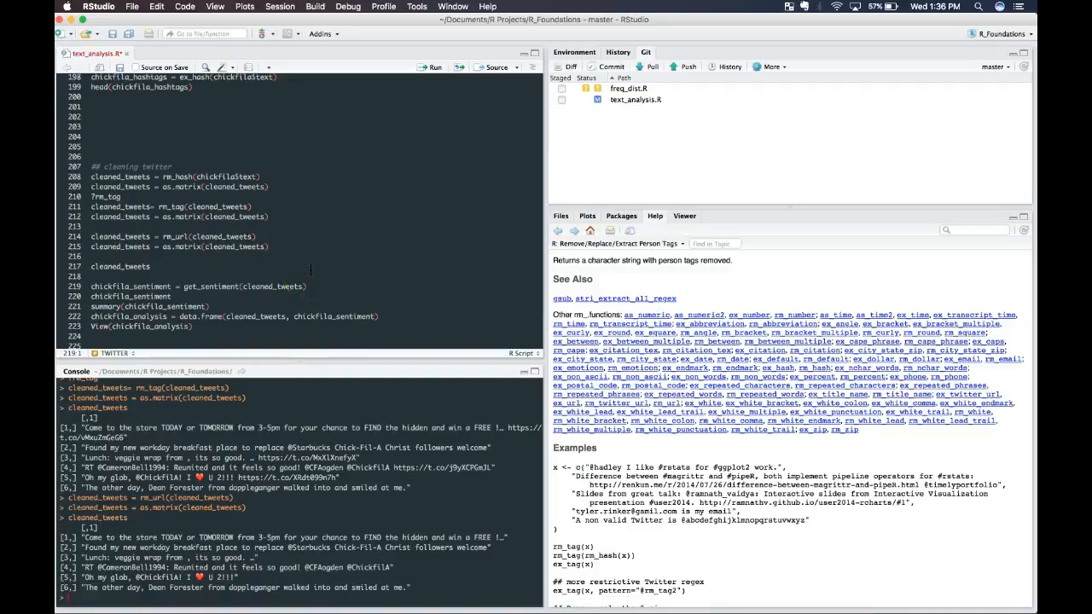
pyautogui.moveTo(284, 271)
pyautogui.write('?get_sentiment')
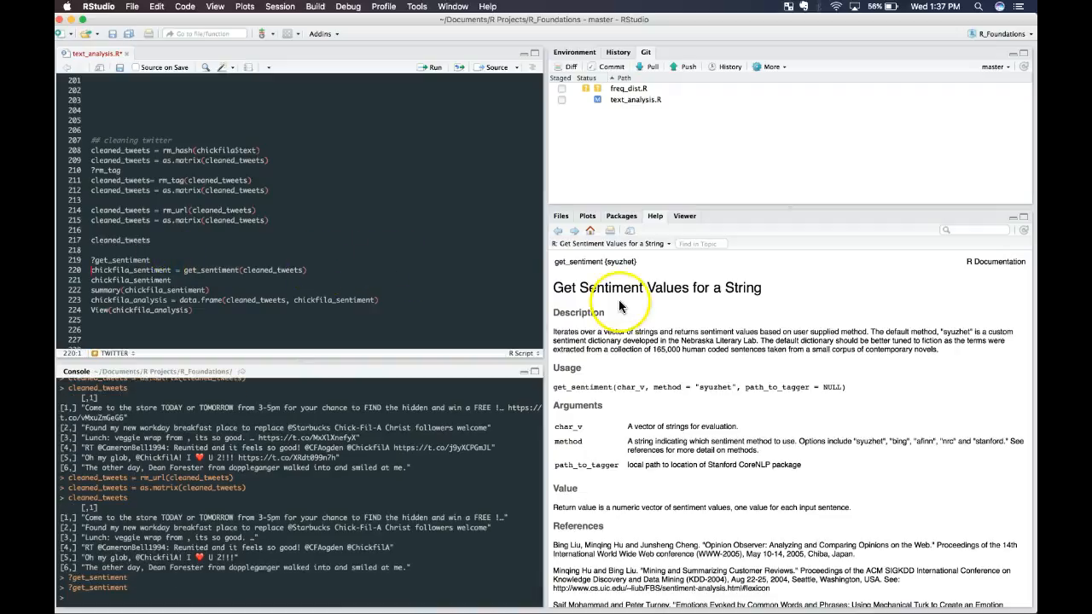
pyautogui.moveTo(613, 261)
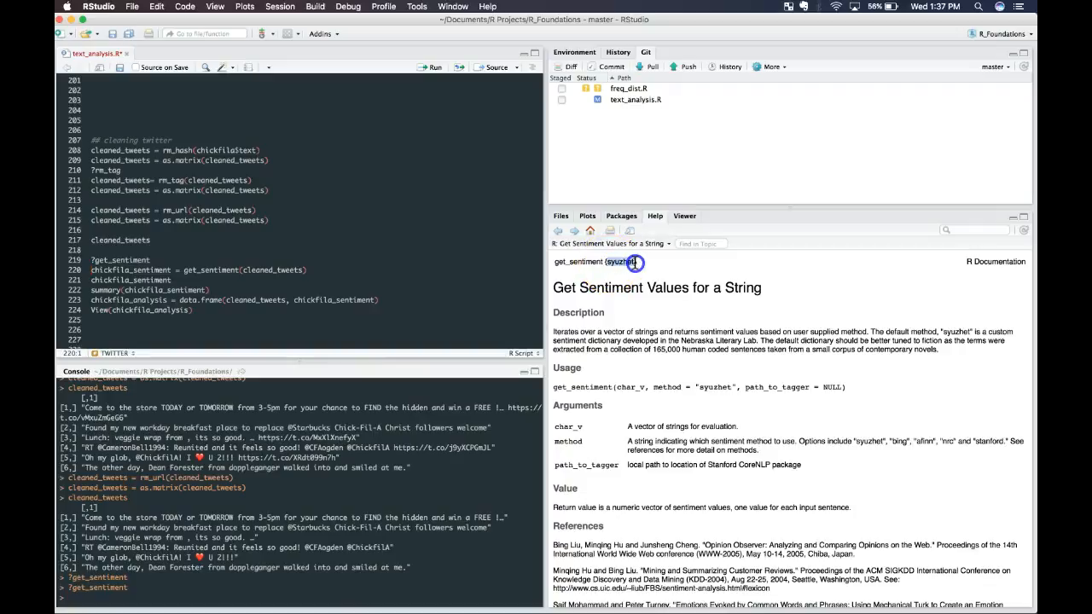
pyautogui.moveTo(580, 290)
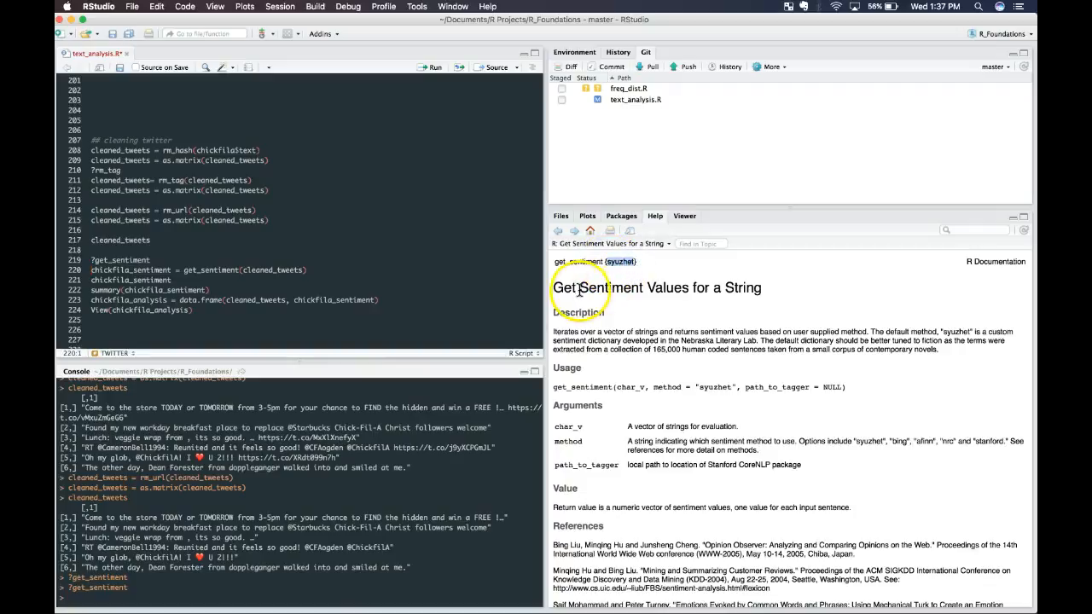
pyautogui.moveTo(622, 386)
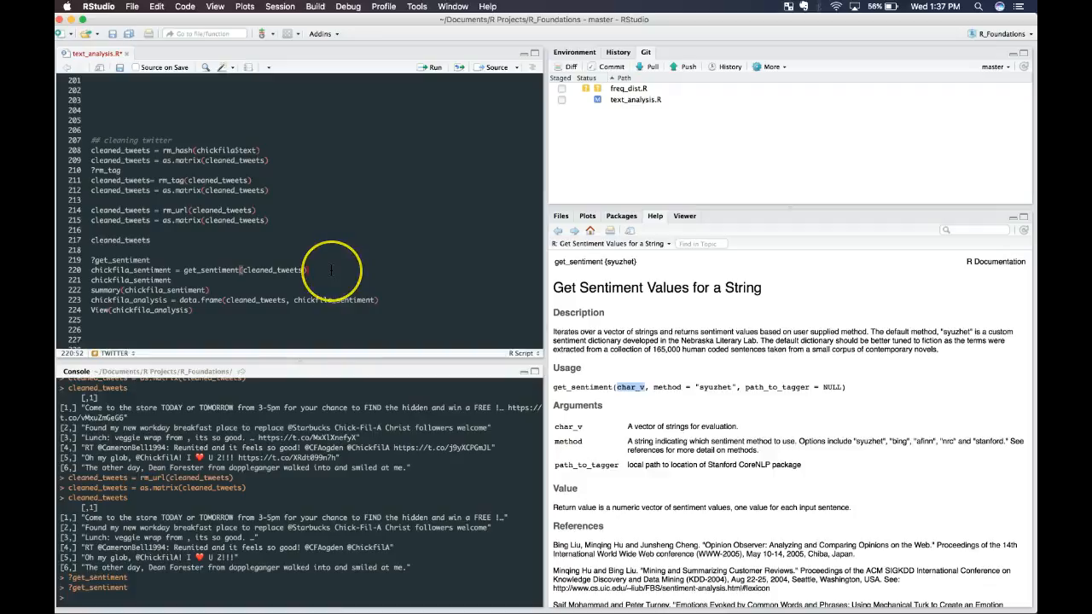
pyautogui.moveTo(322, 263)
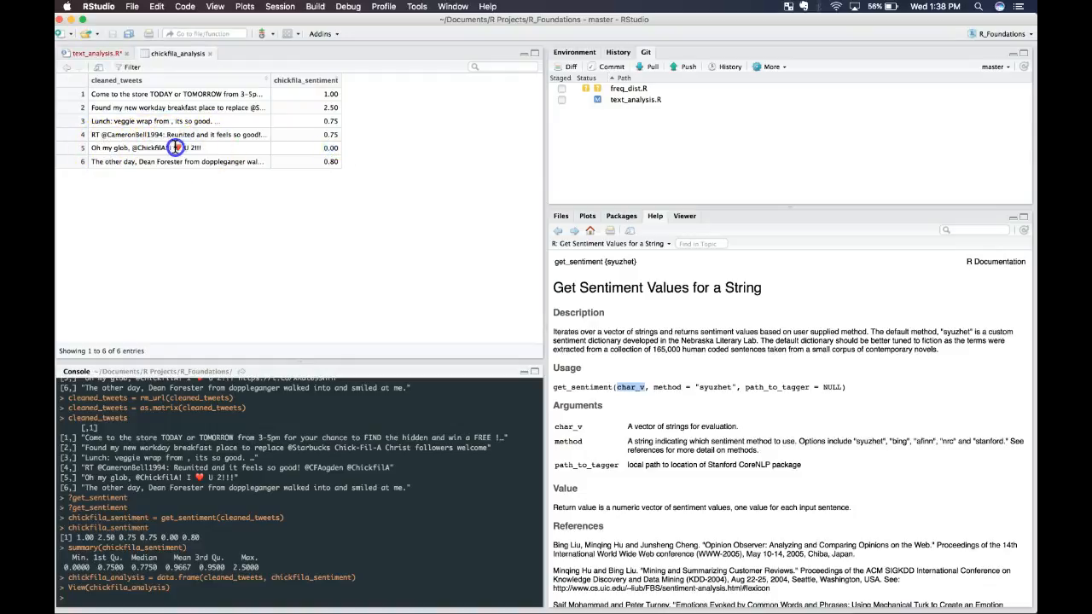
pyautogui.moveTo(205, 150)
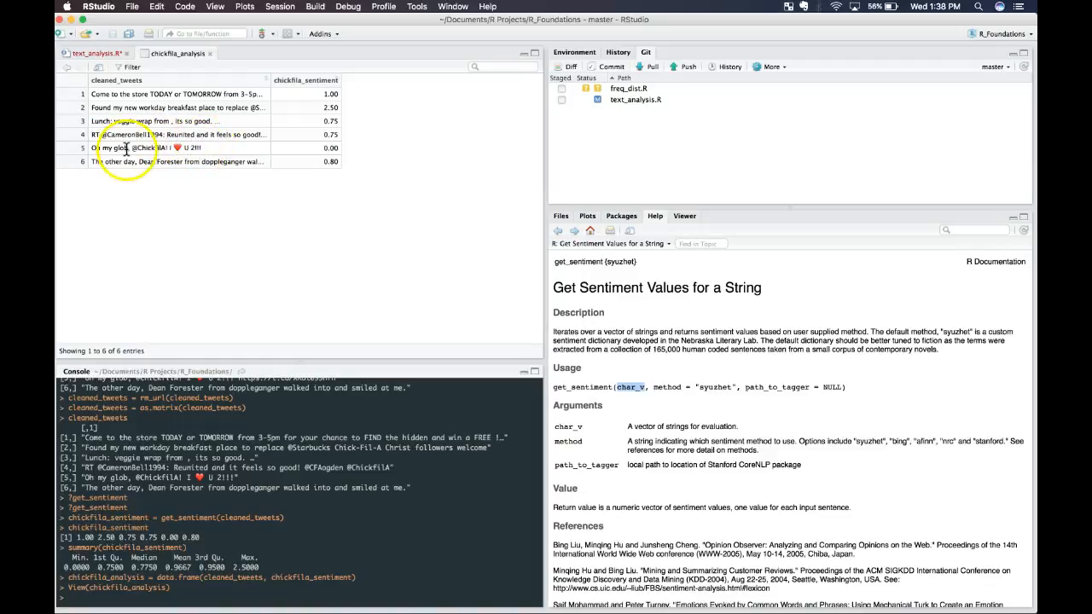
pyautogui.moveTo(184, 152)
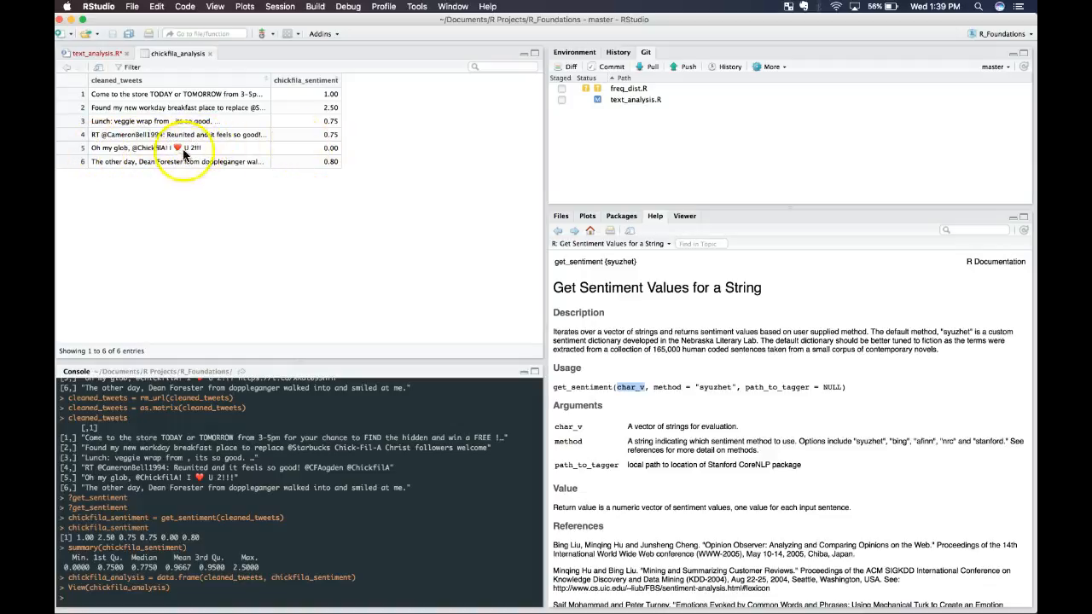
# Return to text_analysis.R and start a ?getUser line above the getUser("chickfila") call.
pyautogui.click(94, 53)
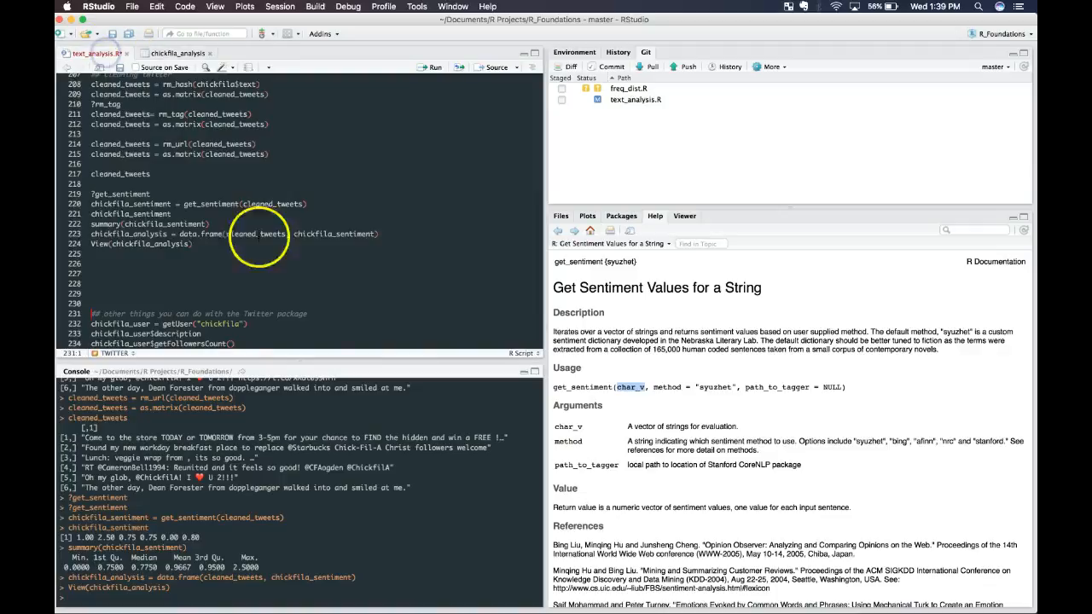
pyautogui.scroll(3)
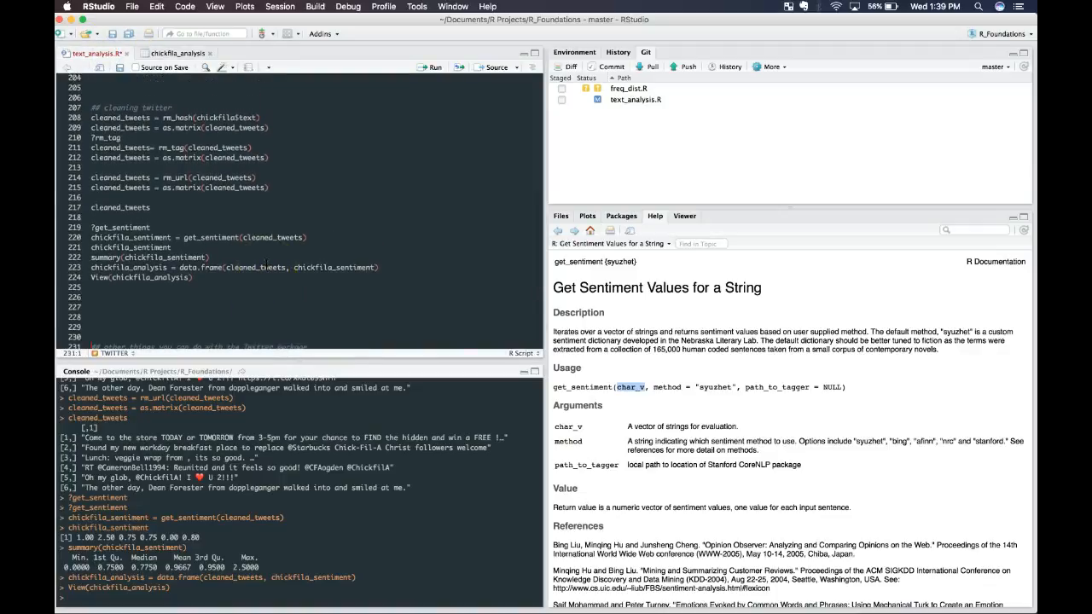
pyautogui.scroll(3)
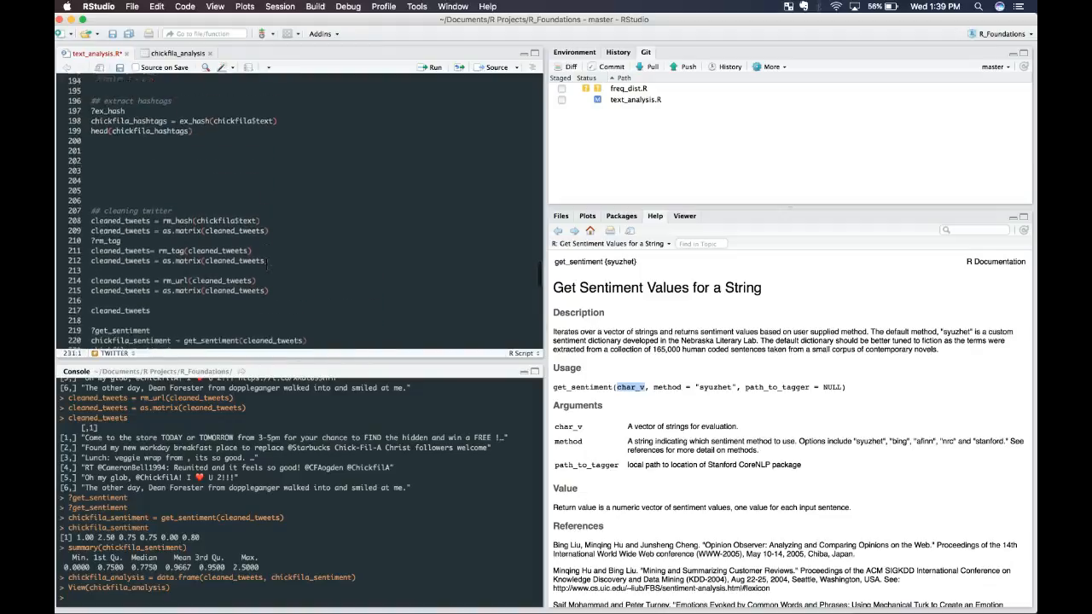
pyautogui.scroll(-3)
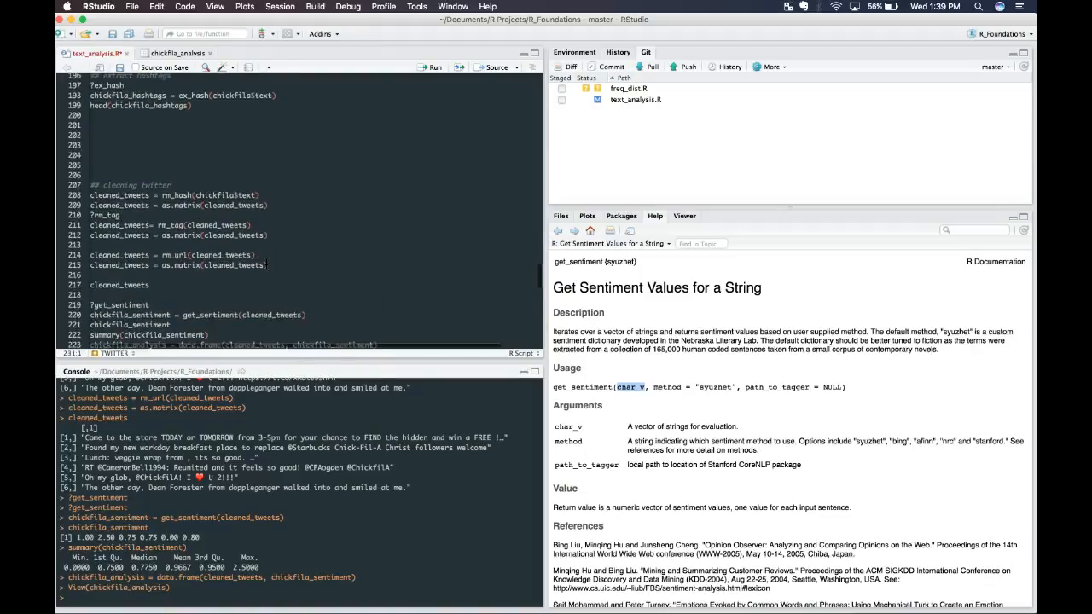
pyautogui.scroll(-3)
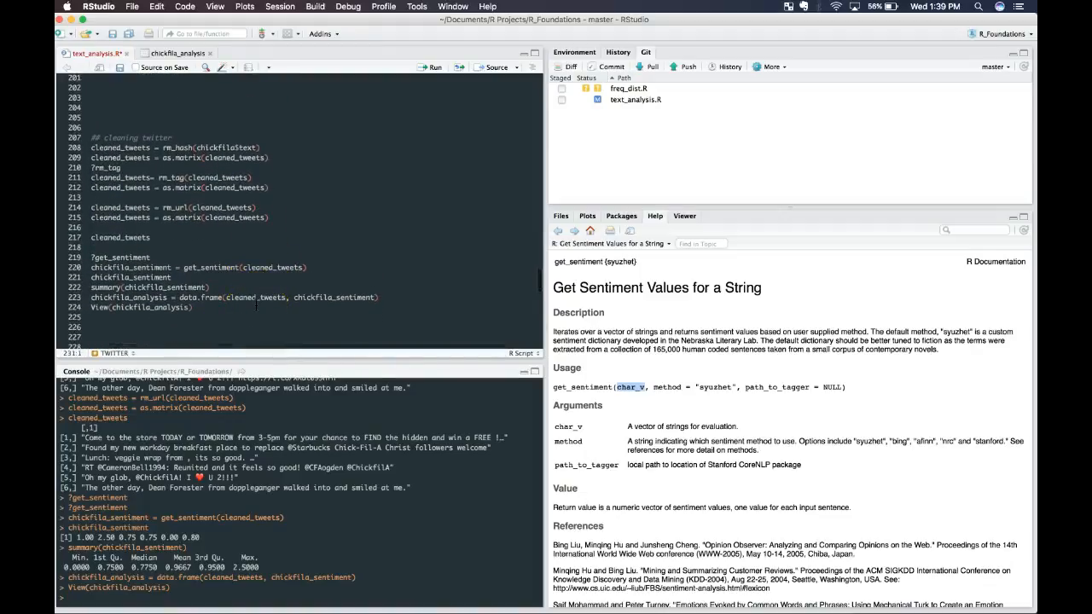
pyautogui.scroll(-3)
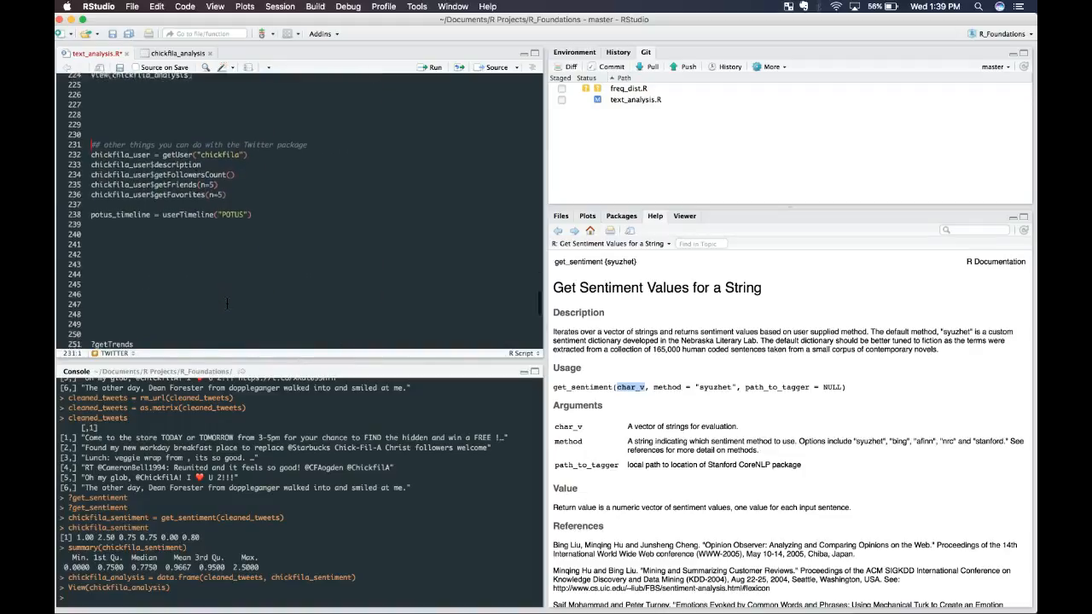
pyautogui.scroll(3)
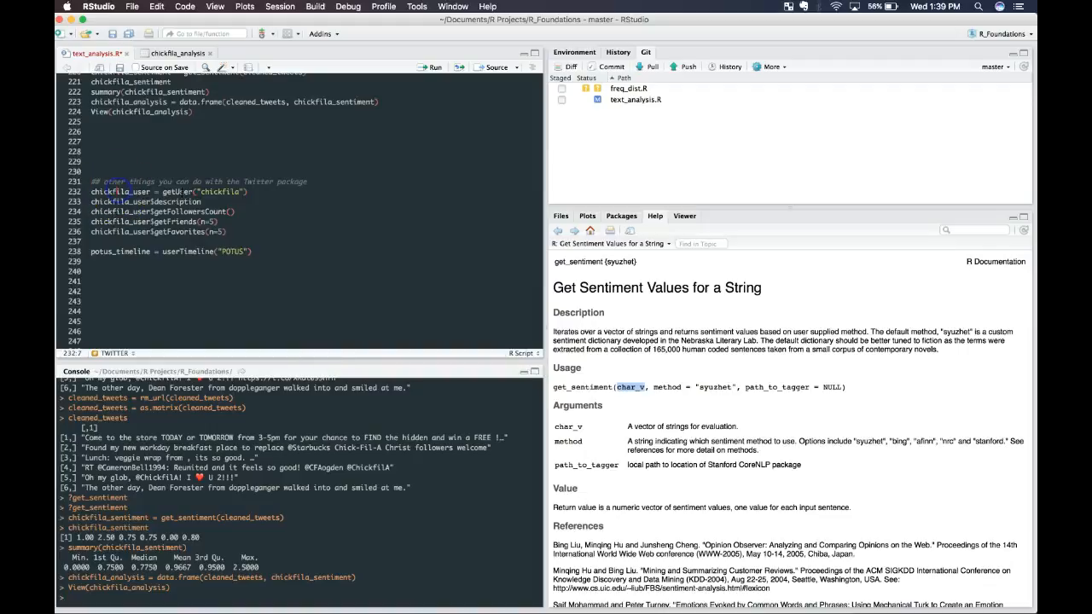
pyautogui.click(249, 191)
pyautogui.write('?getUser')
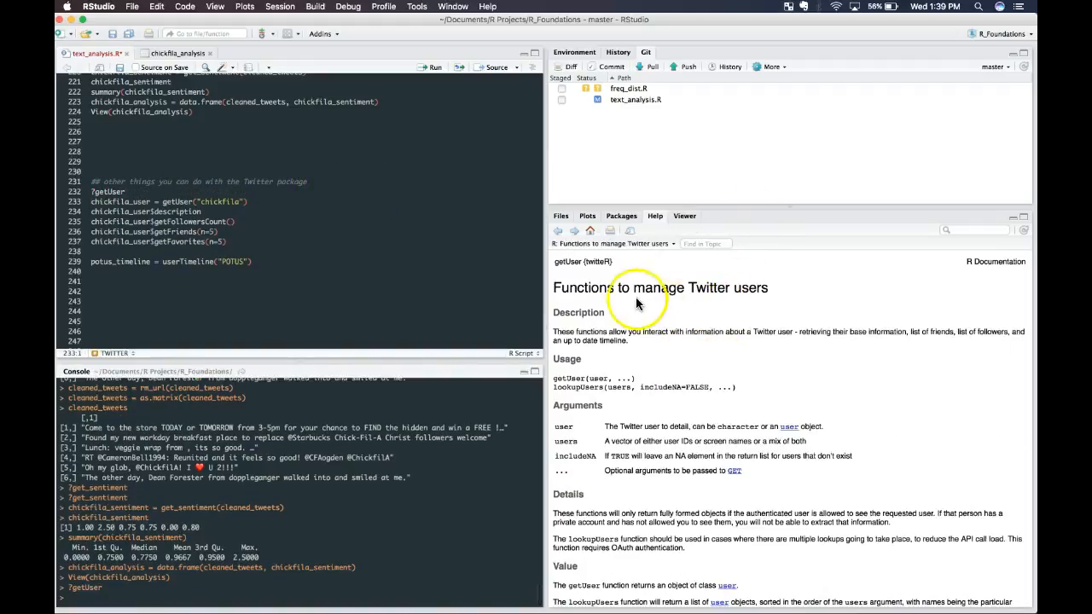
pyautogui.moveTo(723, 292)
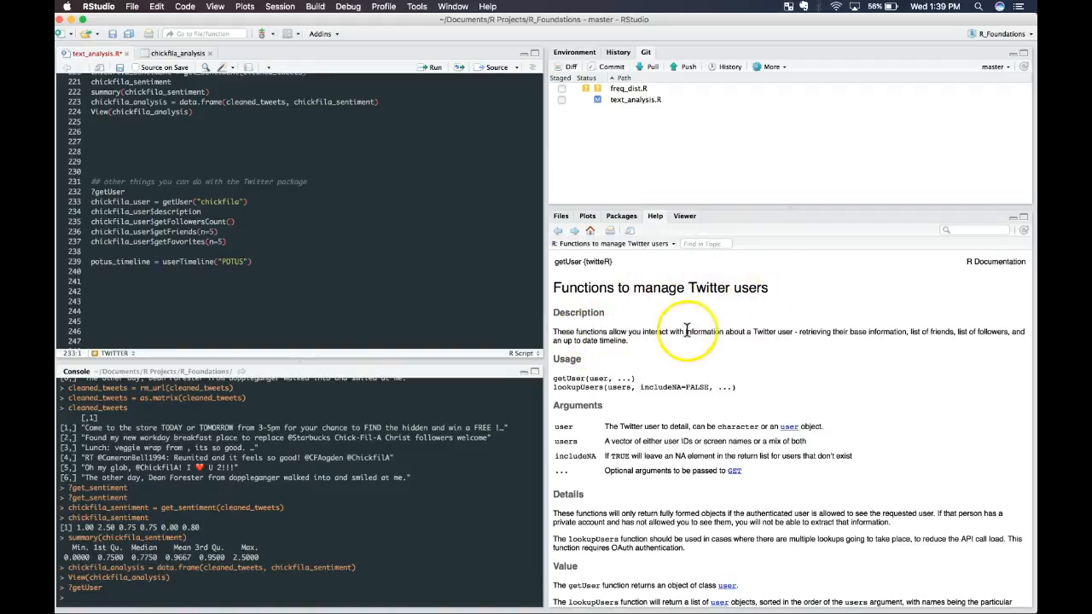
pyautogui.moveTo(845, 331)
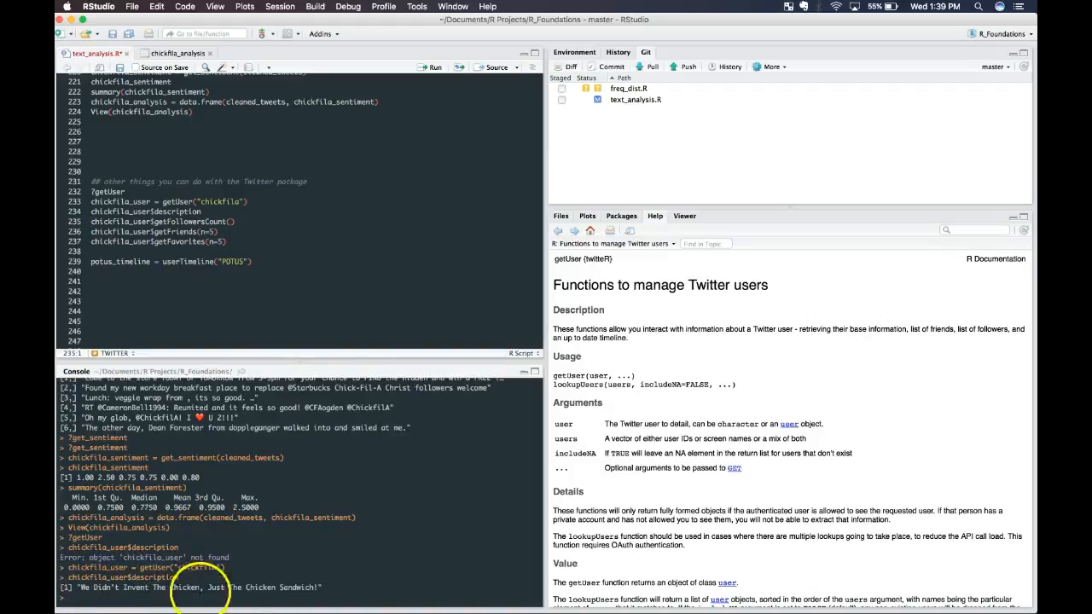
pyautogui.moveTo(281, 218)
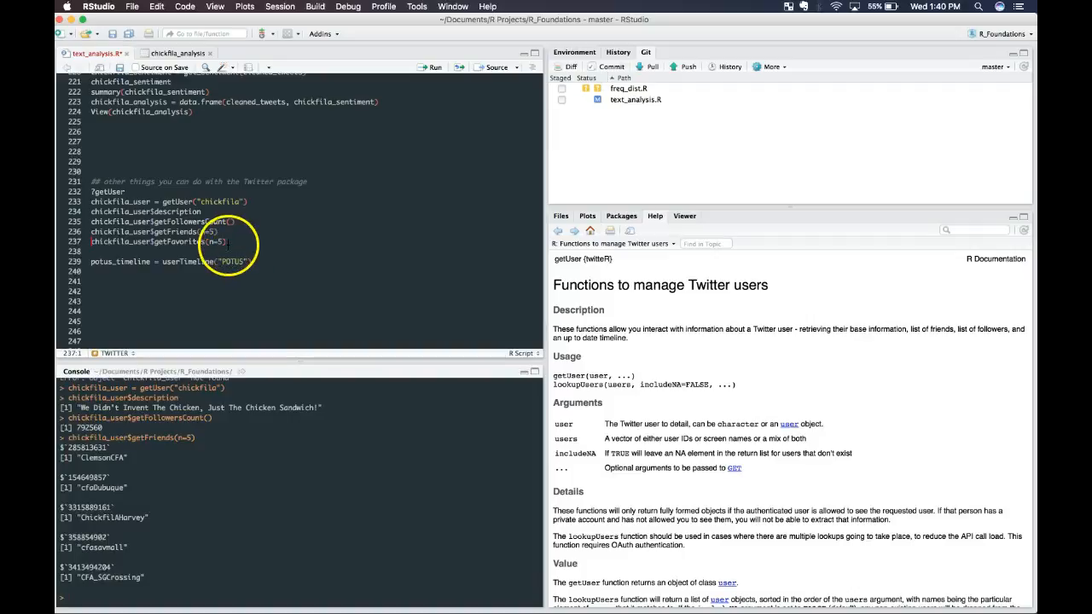
# Run the $getFavorites(n=5) line to list the chickfila account's five recent favourites.
pyautogui.click(434, 66)
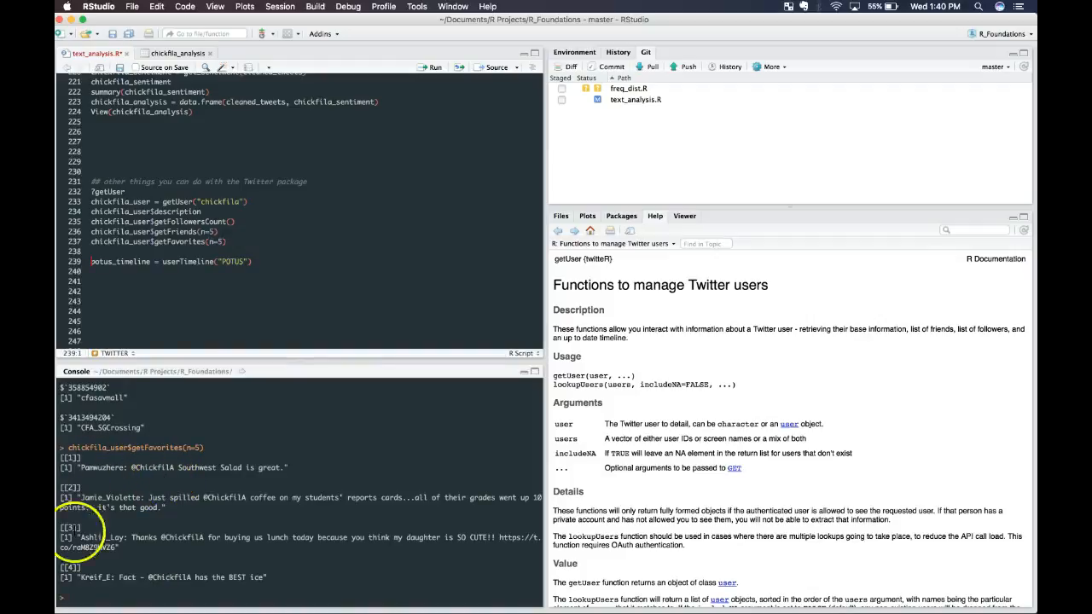
pyautogui.moveTo(236, 244)
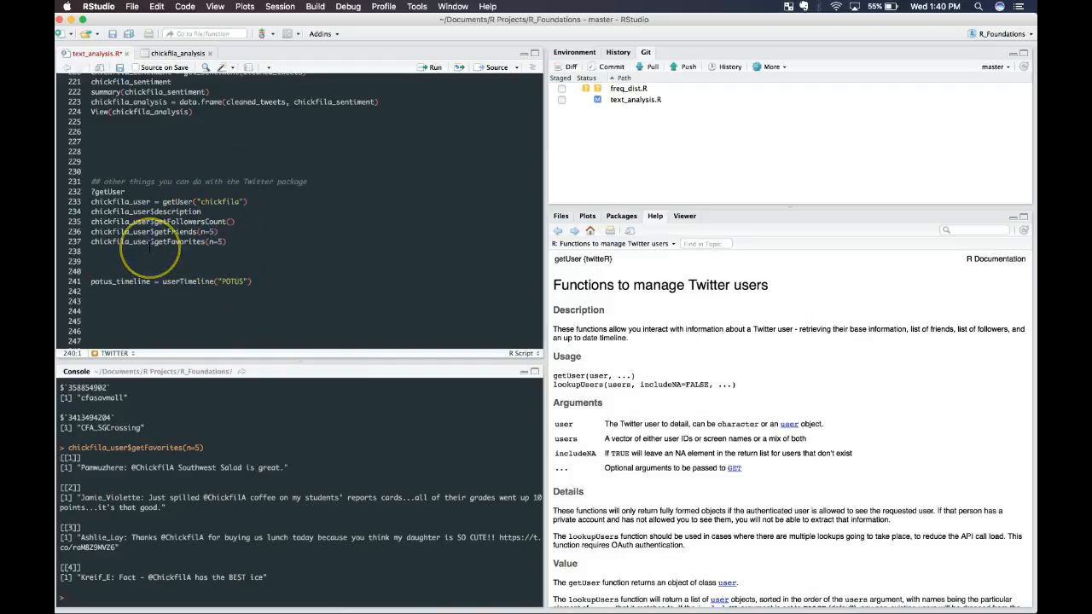
# Search help for the timeline functions, read twitteR::userTimeline's default n=20, and fetch the POTUS timeline.
pyautogui.write('?getUser')
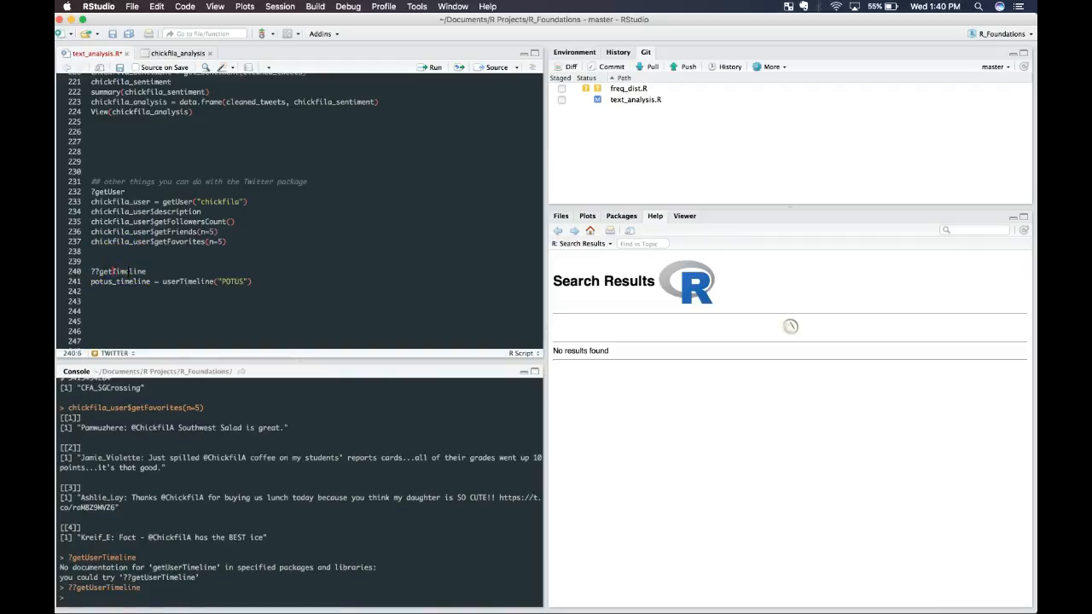
pyautogui.write('user')
pyautogui.press('Return')
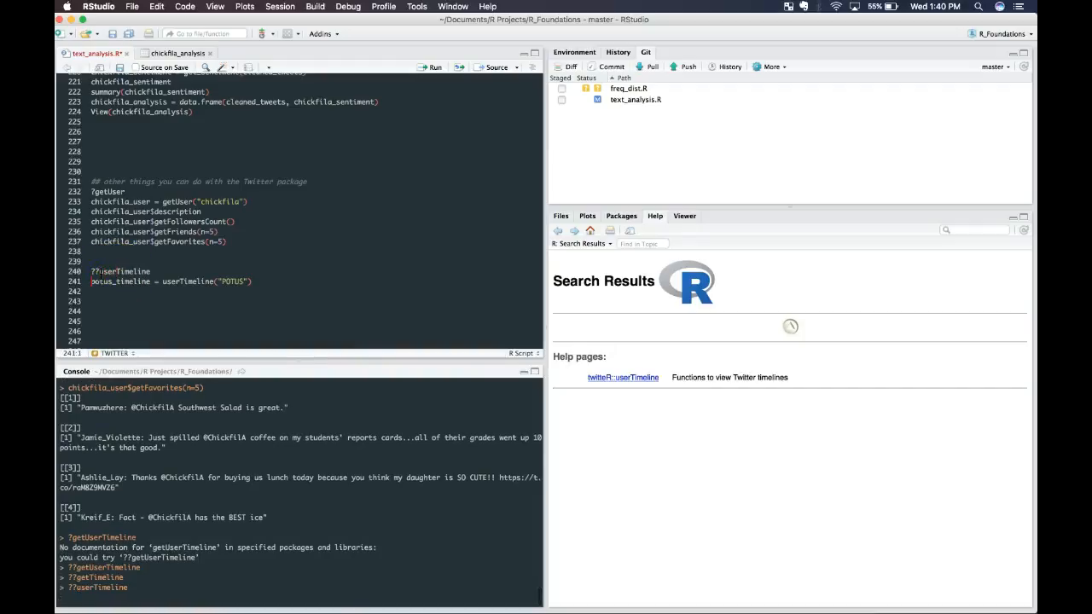
pyautogui.click(623, 377)
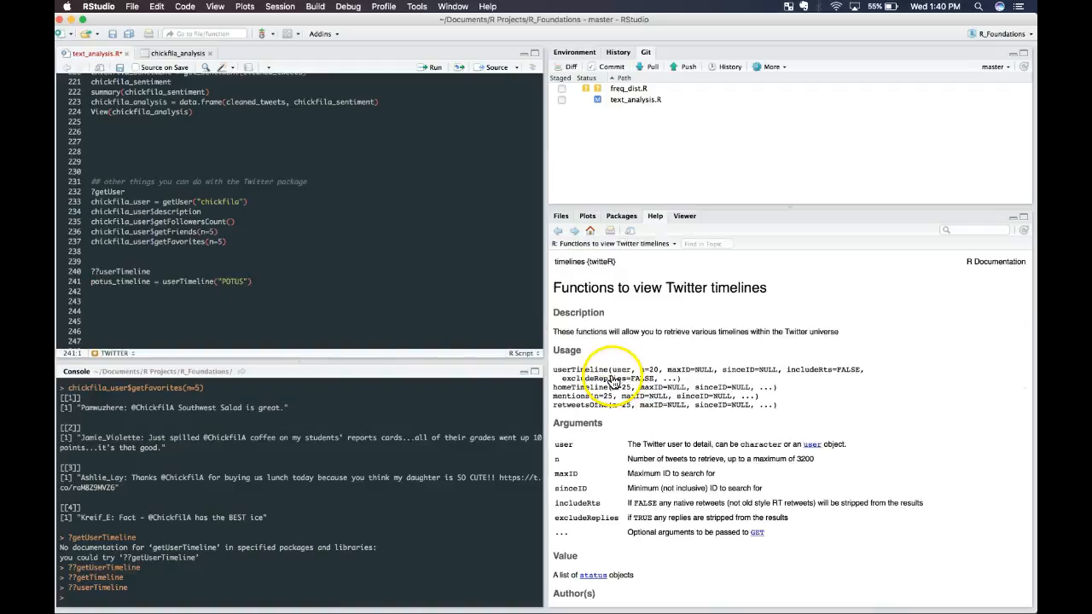
pyautogui.doubleClick(578, 369)
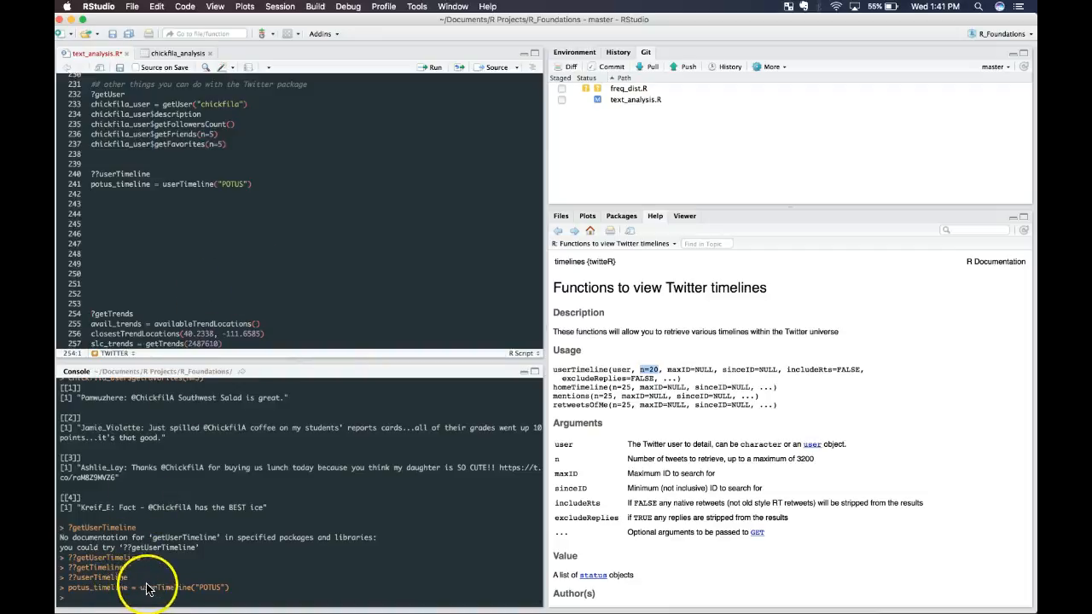
pyautogui.scroll(3)
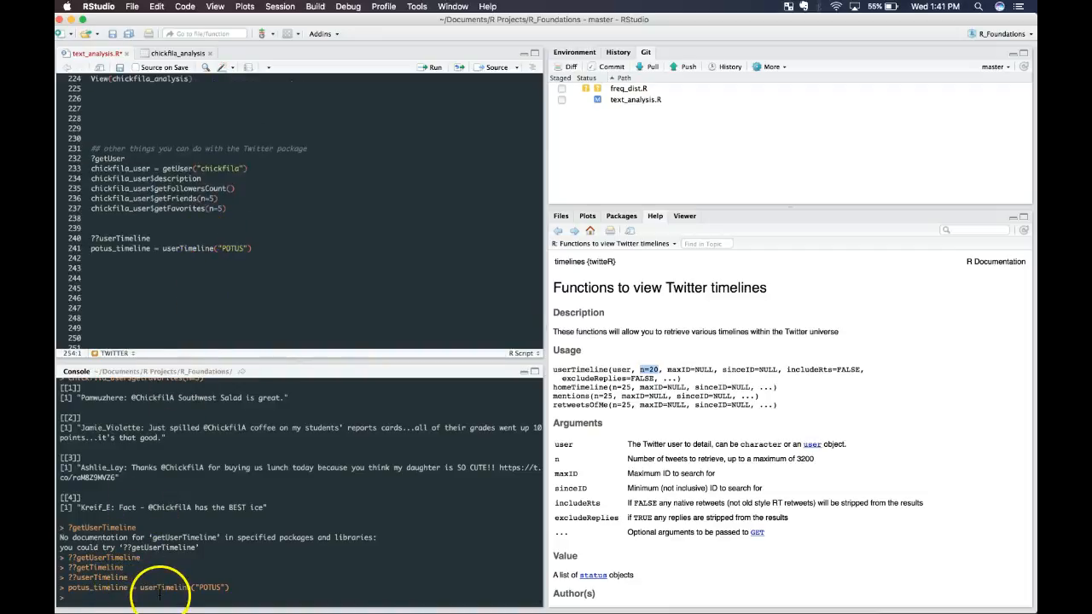
# Print potus_timeline in the console via tab completion to list the fetched POTUS tweets.
pyautogui.write('potus_')
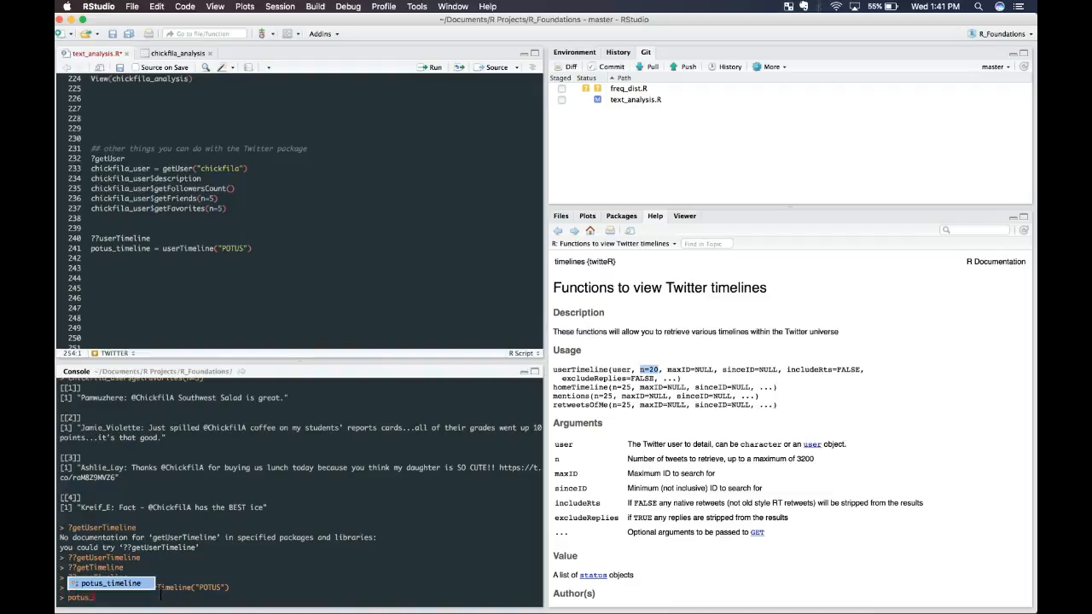
pyautogui.press('Return')
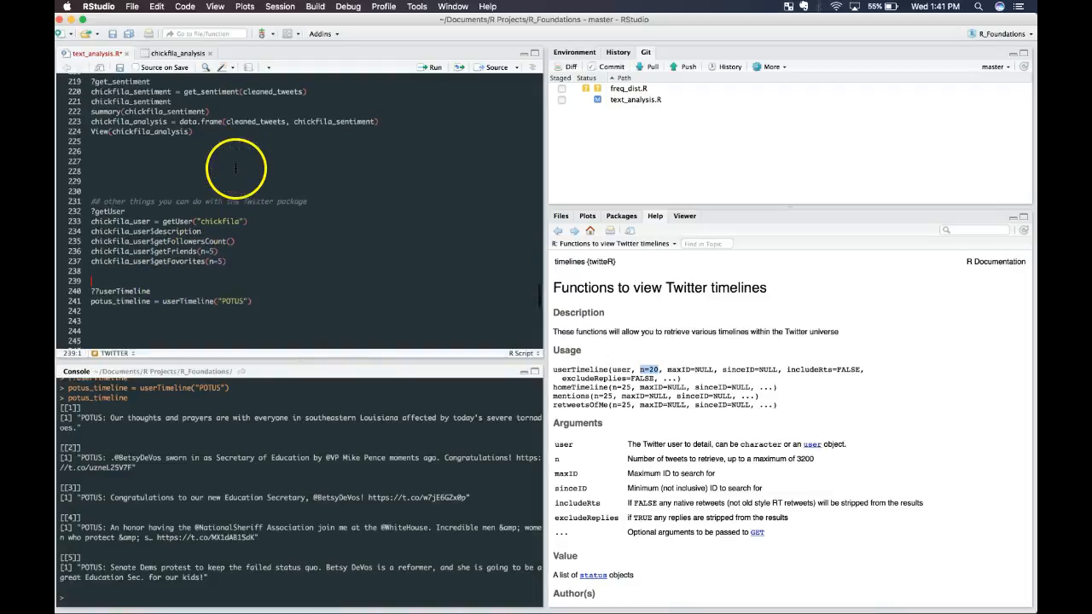
pyautogui.scroll(3)
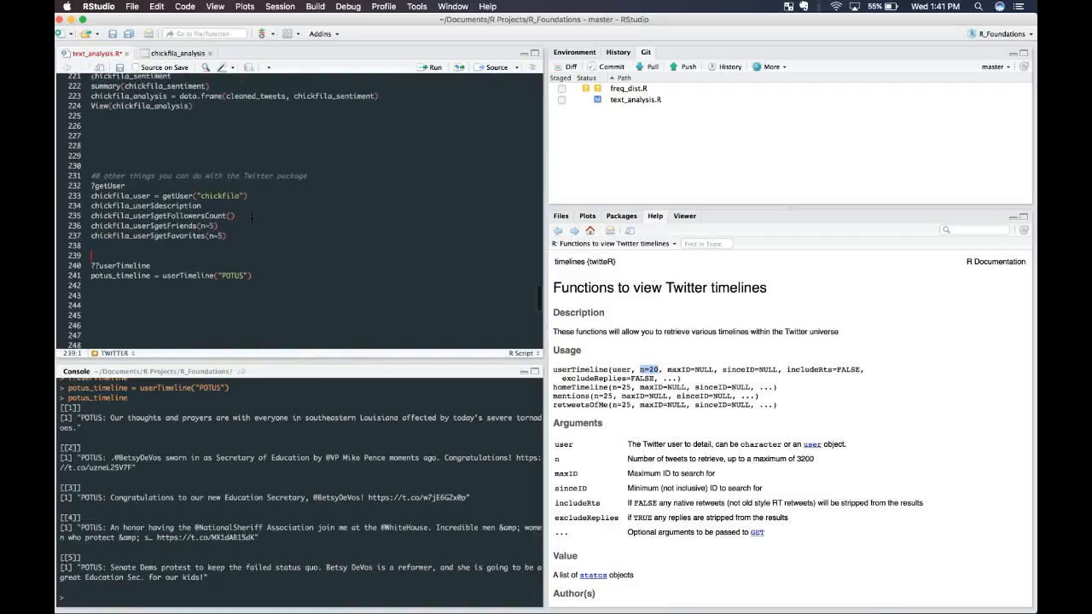
pyautogui.scroll(3)
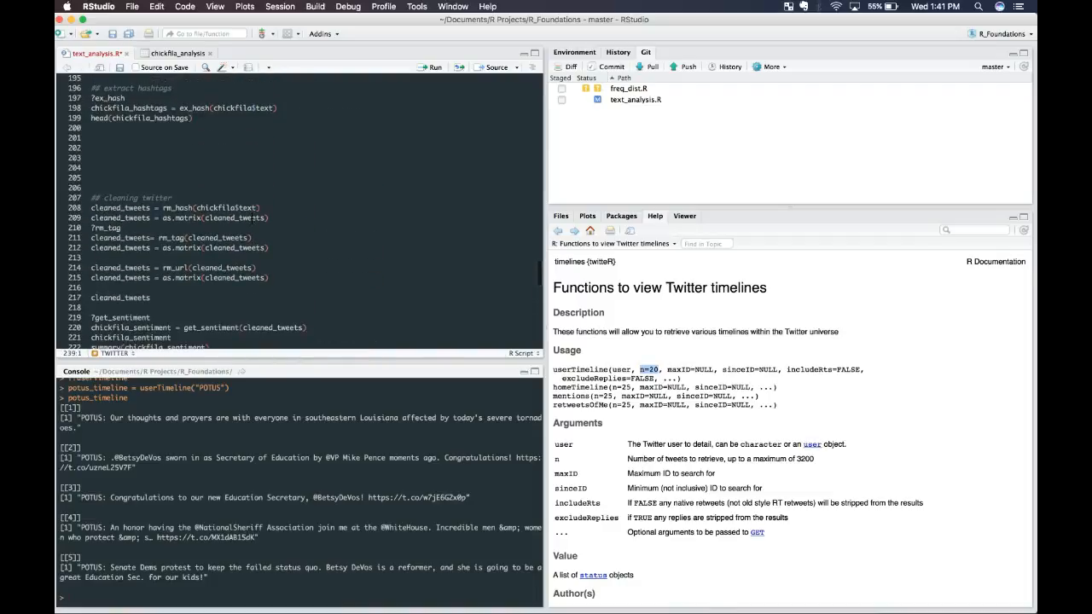
pyautogui.scroll(3)
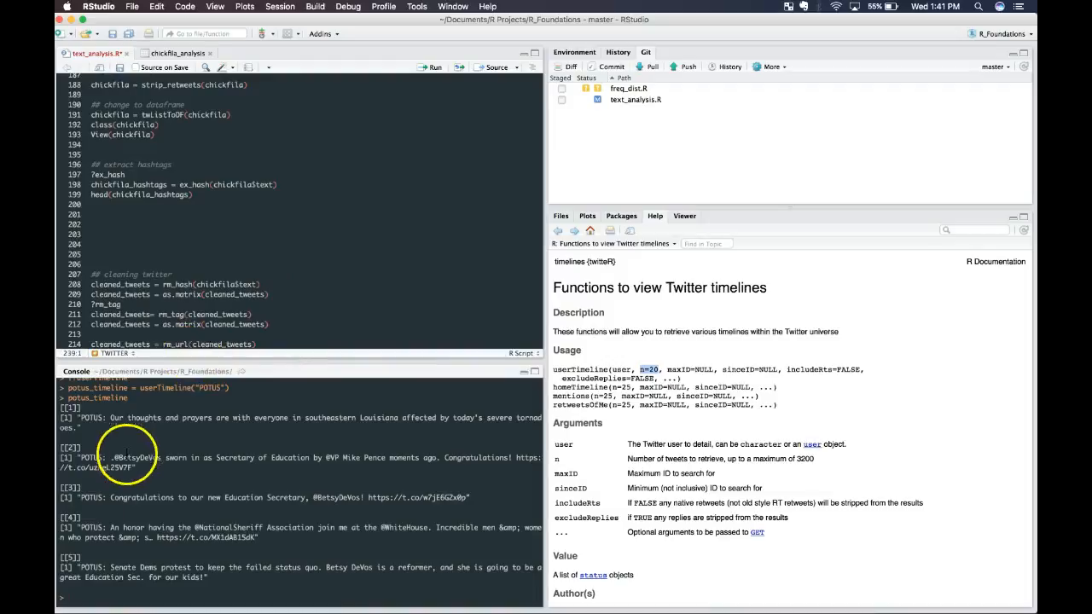